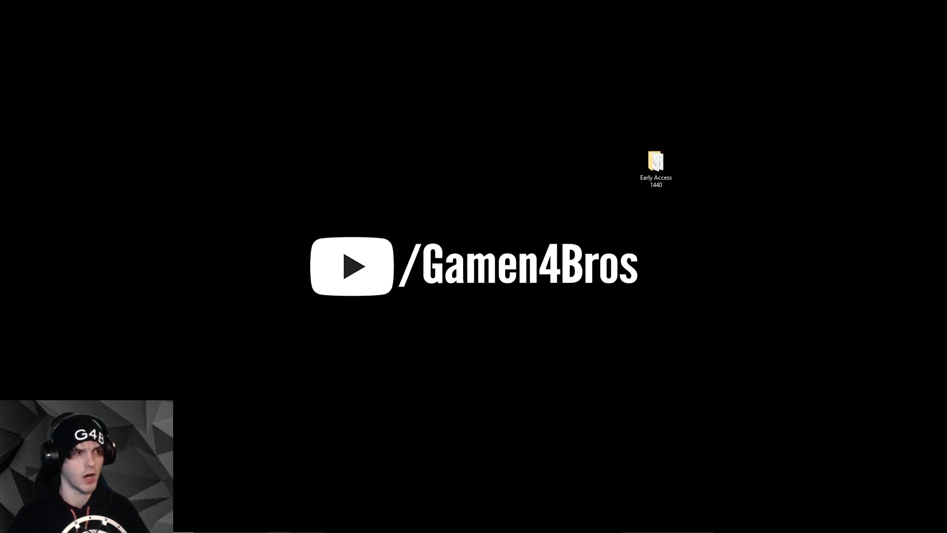
# Launch yuzu Early Access 1440 and dismiss the Derivation Components Missing warning.
pyautogui.click(655, 168)
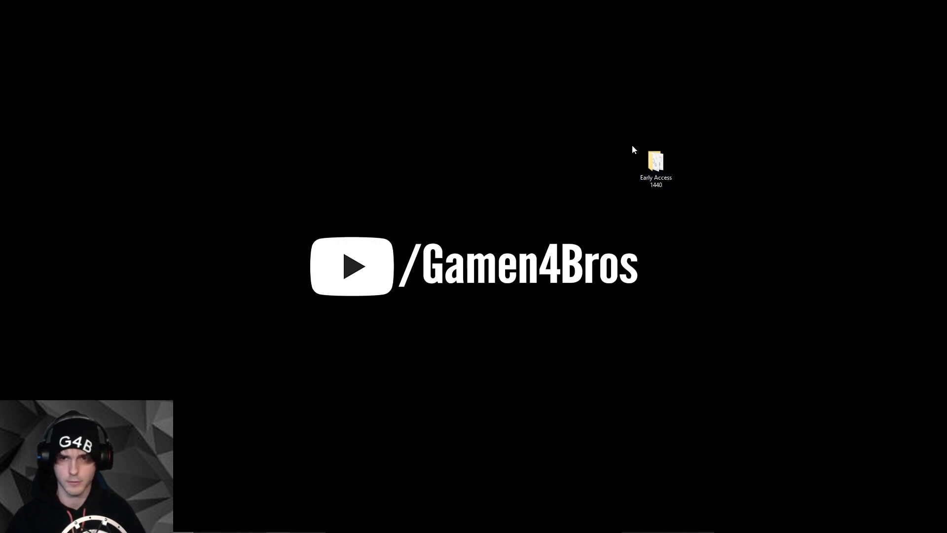
pyautogui.click(656, 163)
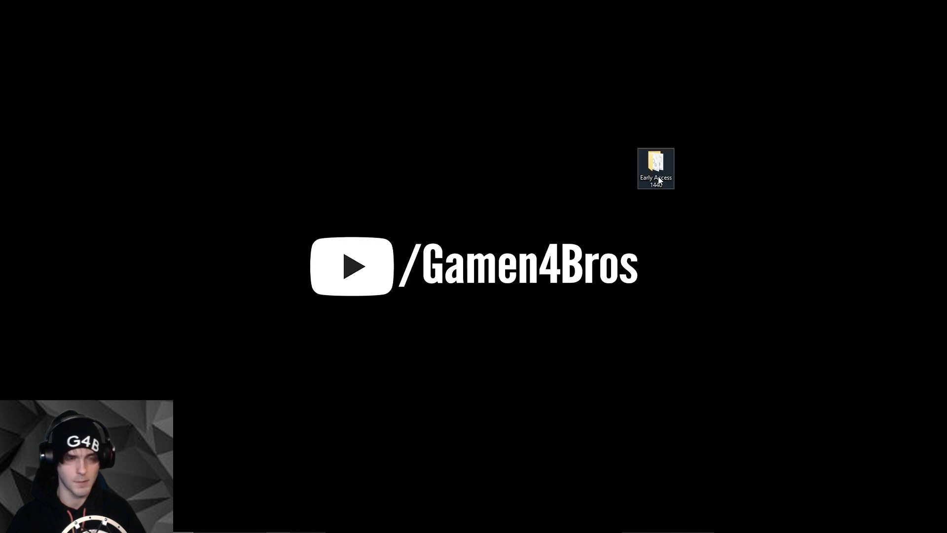
pyautogui.doubleClick(655, 168)
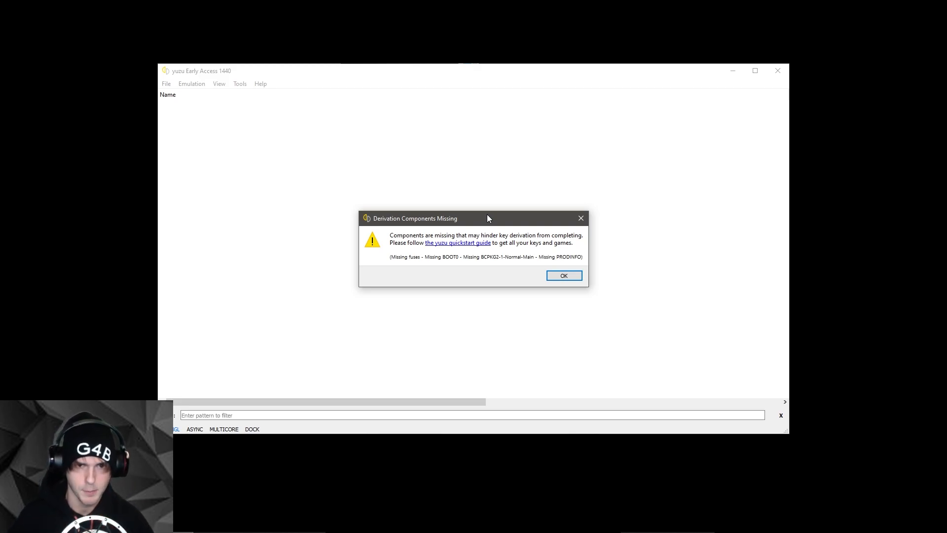
pyautogui.moveTo(442, 242)
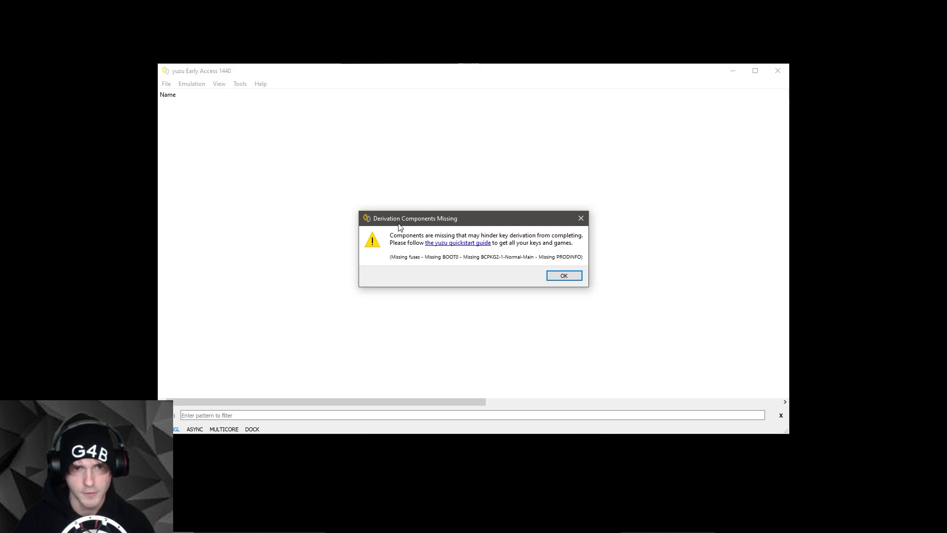
pyautogui.moveTo(468, 223)
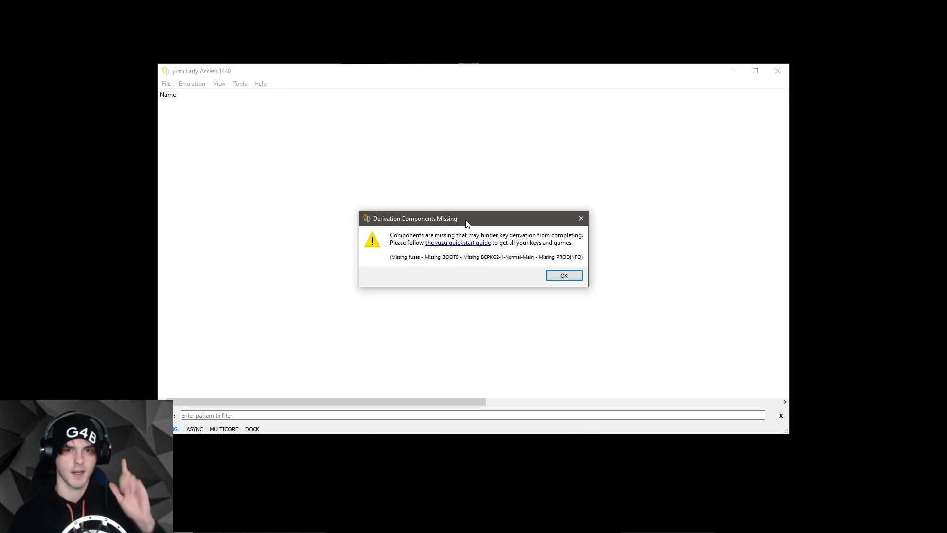
pyautogui.click(563, 275)
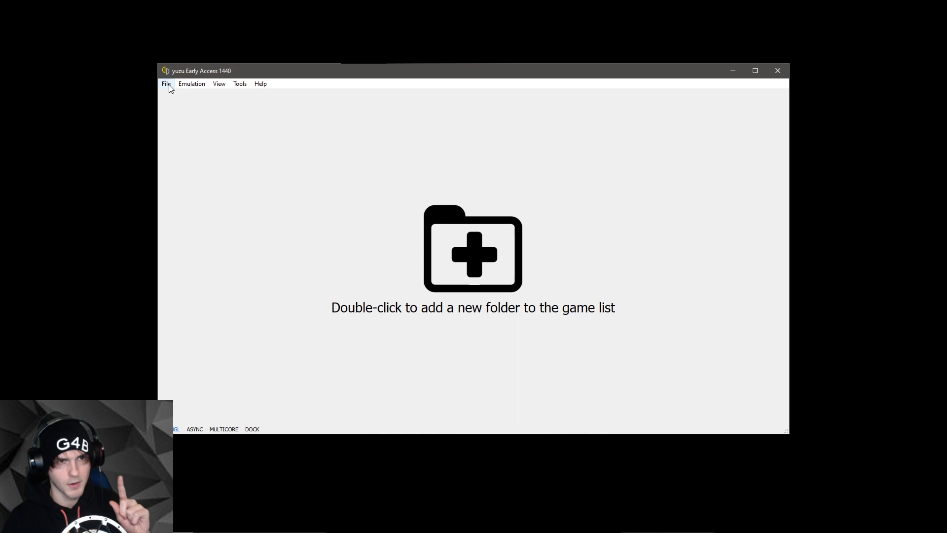
# Open yuzu's AppData data folder from the File menu and enter the empty keys folder.
pyautogui.click(166, 83)
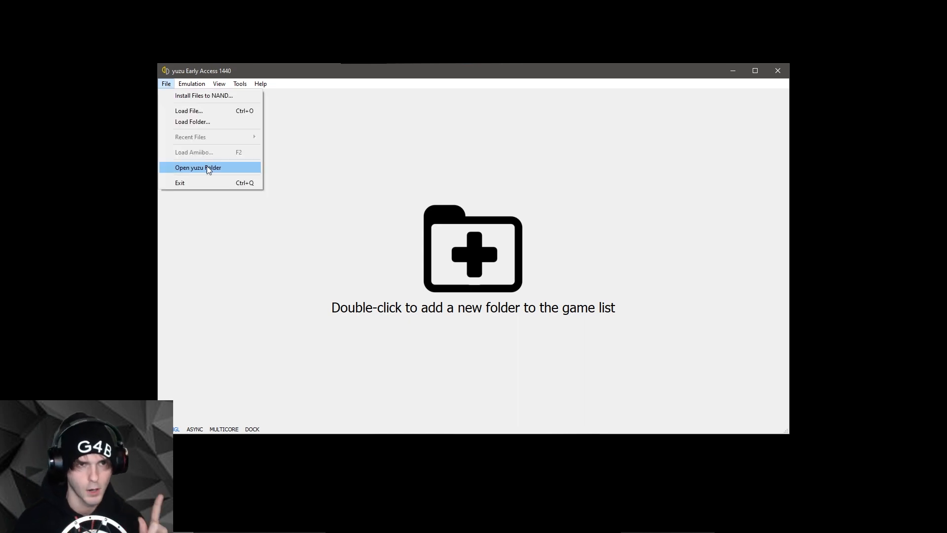
pyautogui.click(197, 167)
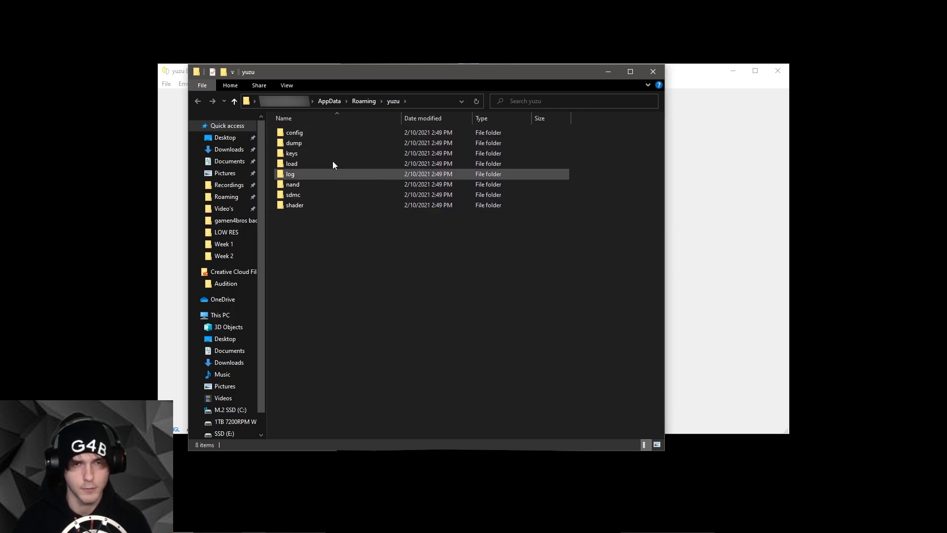
pyautogui.click(291, 153)
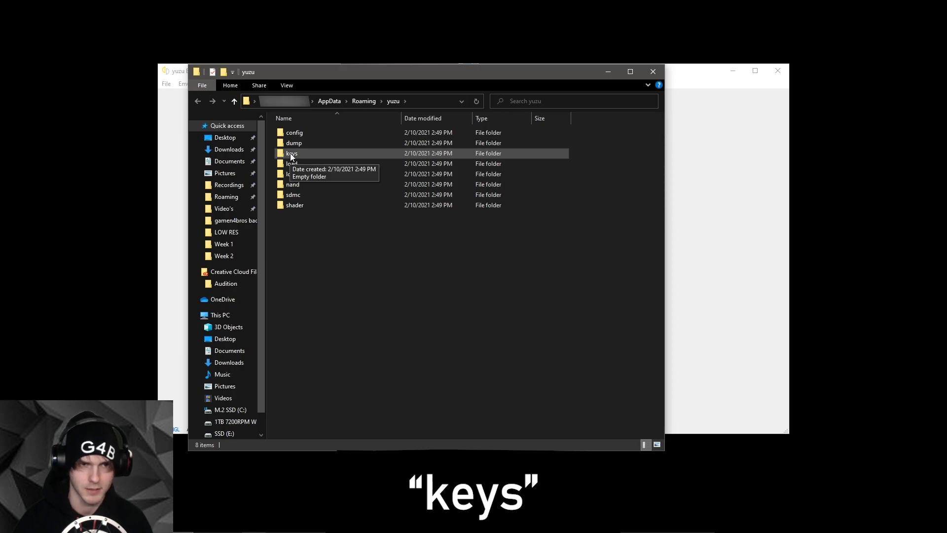
pyautogui.moveTo(322, 152)
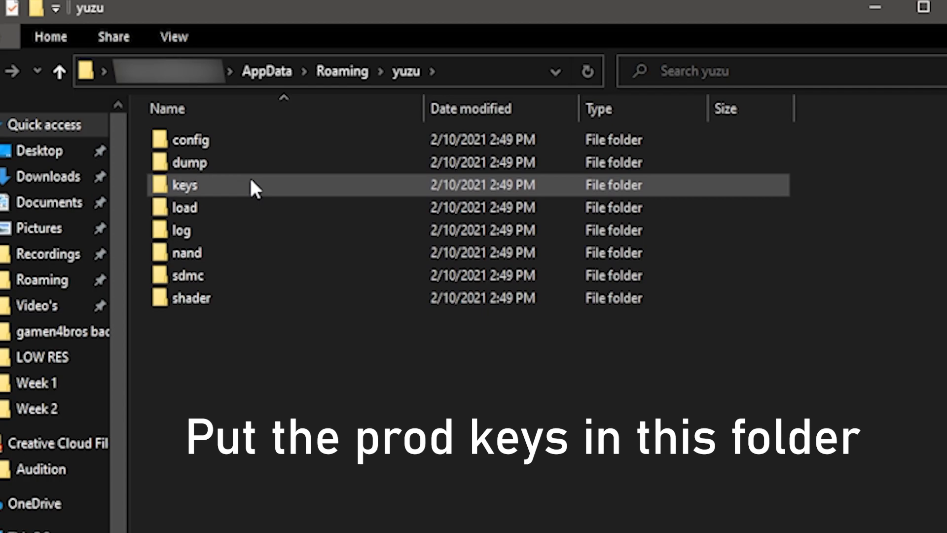
pyautogui.doubleClick(184, 185)
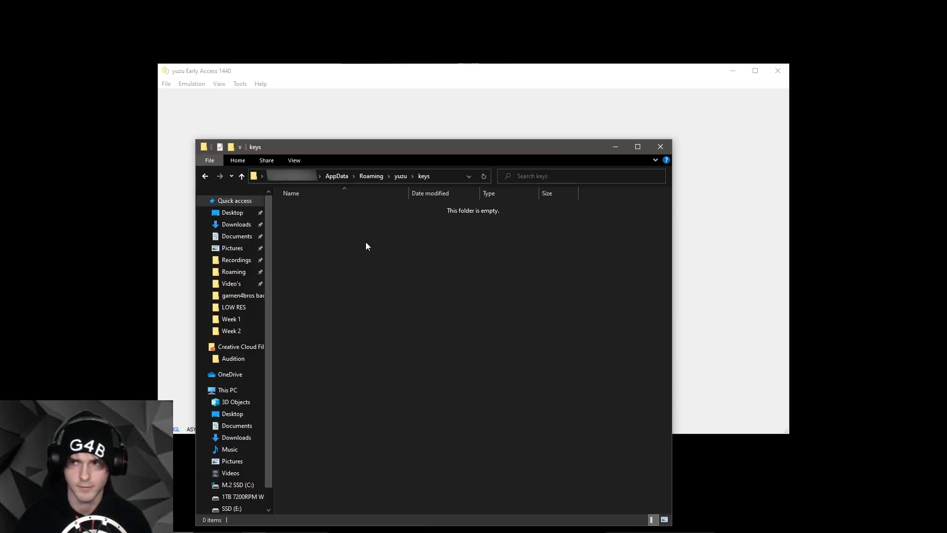
pyautogui.moveTo(390, 262)
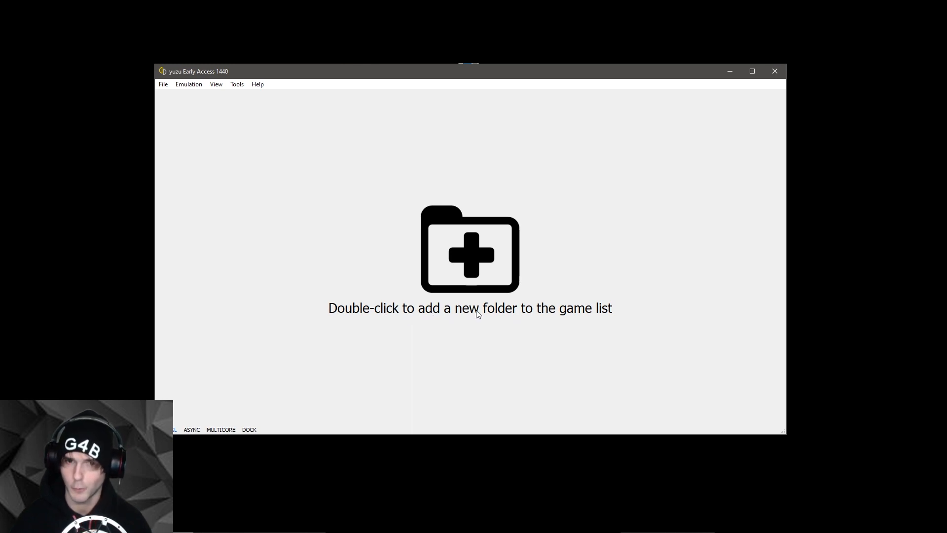
# Add D:/Yuzu Games as a game list folder, then close yuzu.
pyautogui.doubleClick(469, 250)
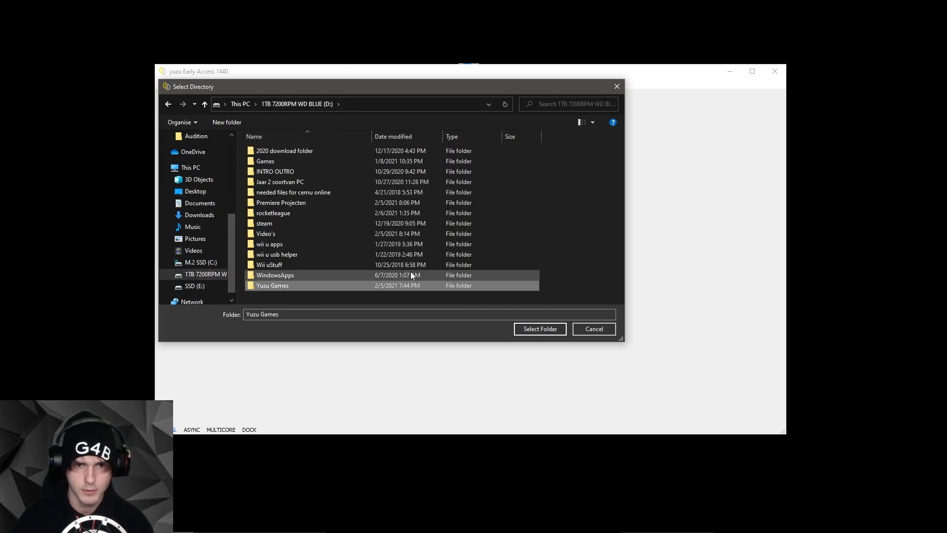
pyautogui.click(539, 329)
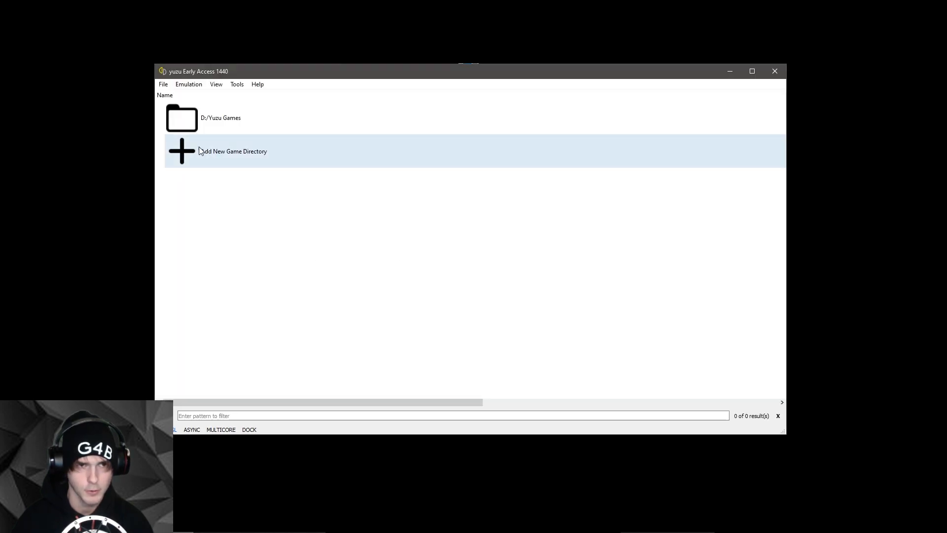
pyautogui.click(221, 117)
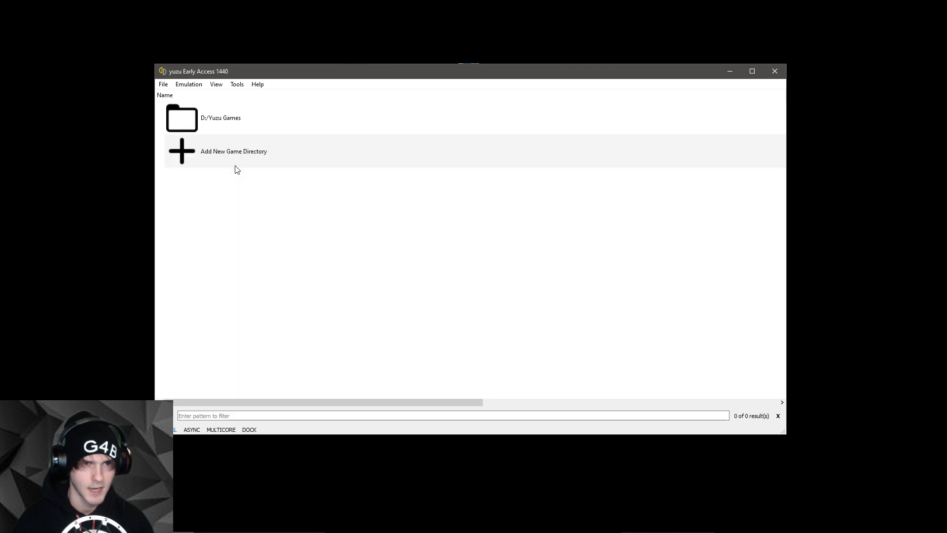
pyautogui.moveTo(342, 91)
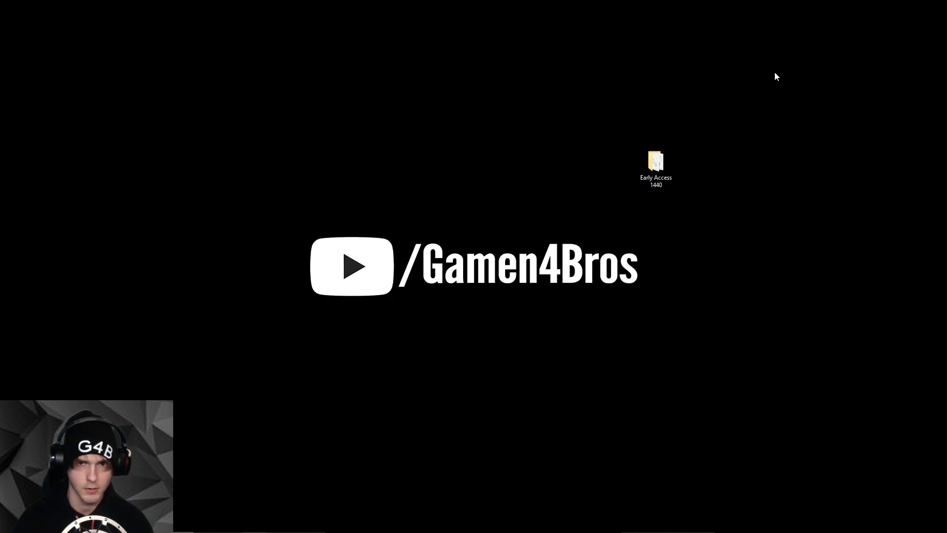
# Relaunch yuzu Early Access and maximize its window to show the 14 games.
pyautogui.doubleClick(656, 163)
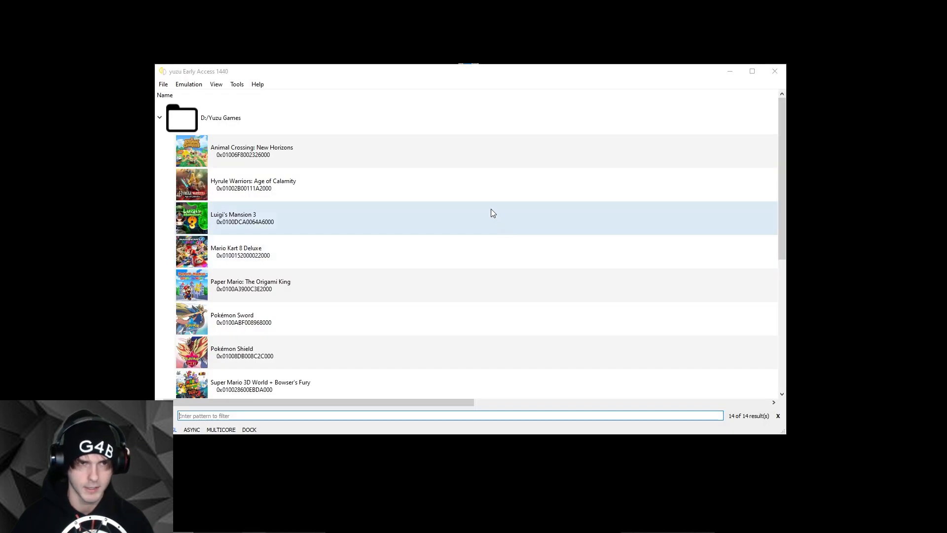
pyautogui.click(752, 71)
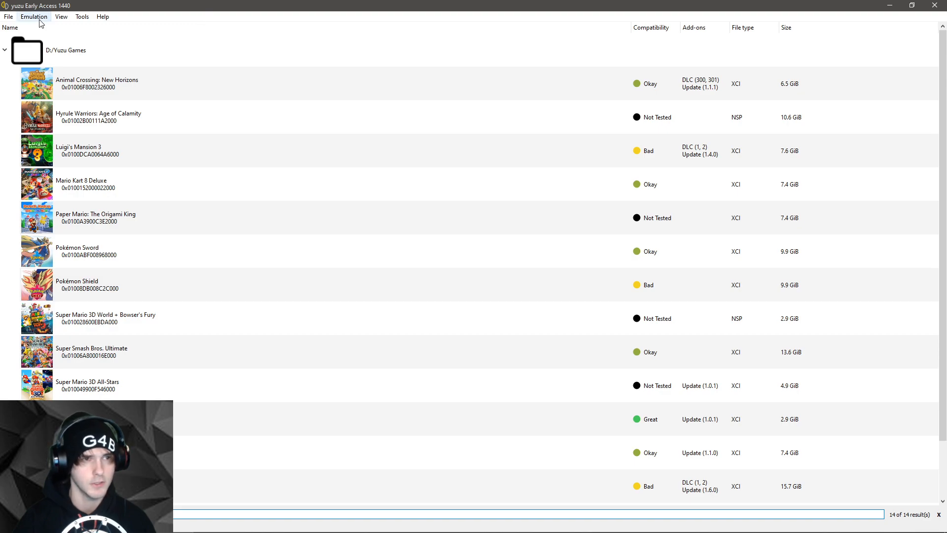
# Switch yuzu's interface theme to Dark in the configuration's interface settings.
pyautogui.click(34, 17)
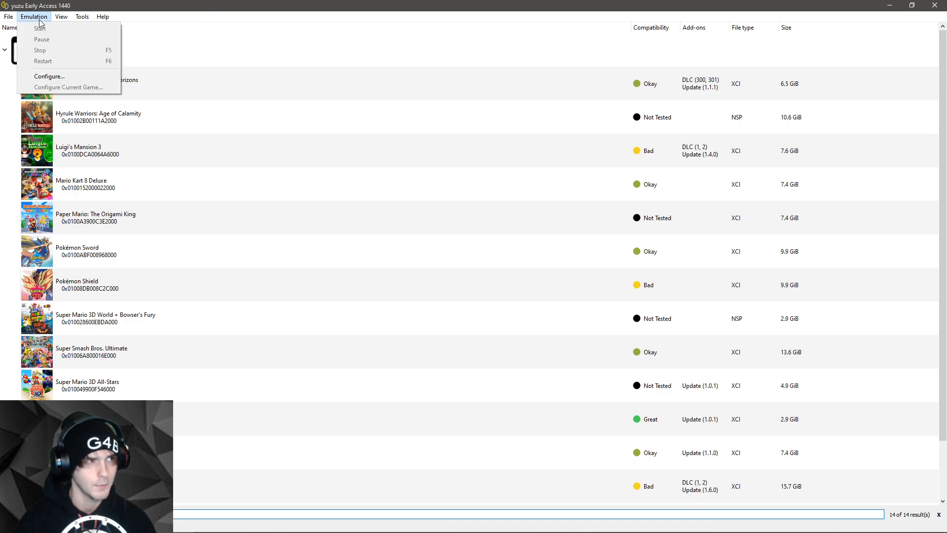
pyautogui.click(48, 76)
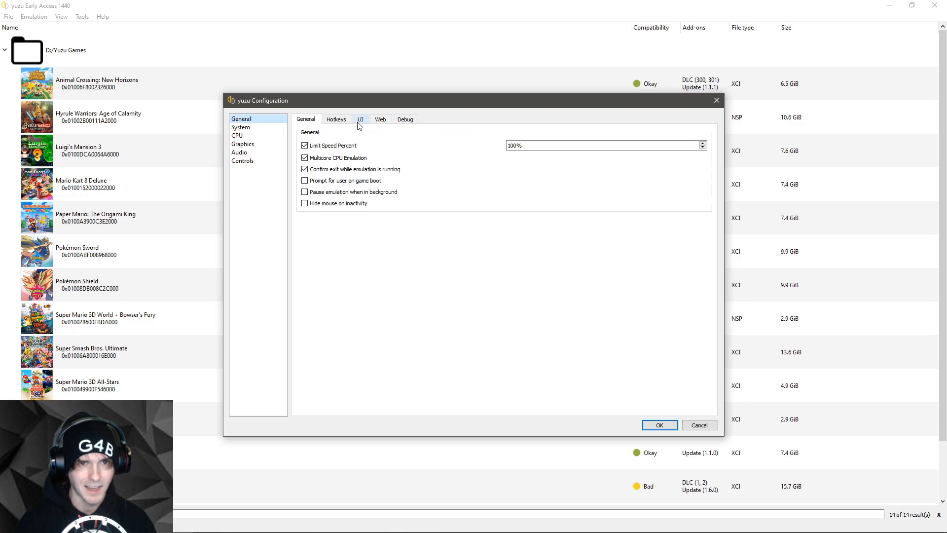
pyautogui.click(360, 119)
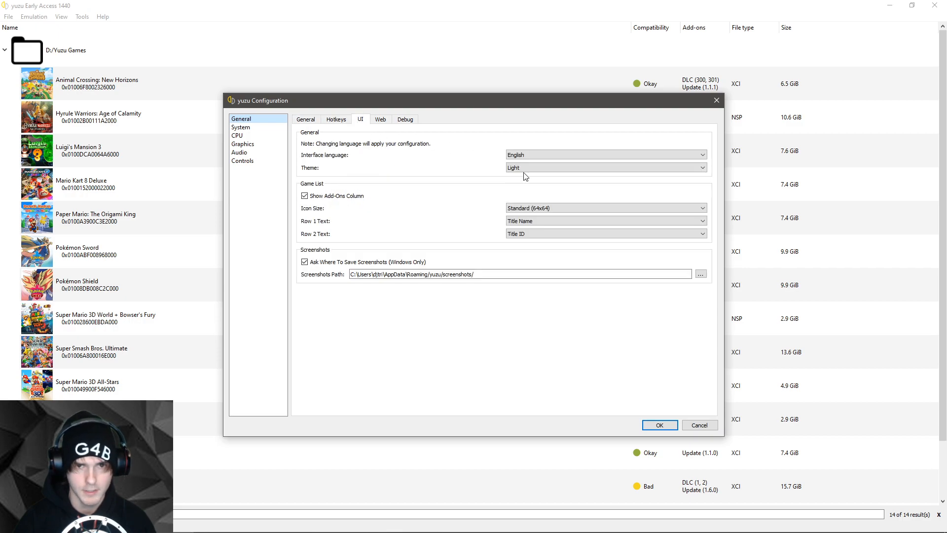
pyautogui.click(604, 168)
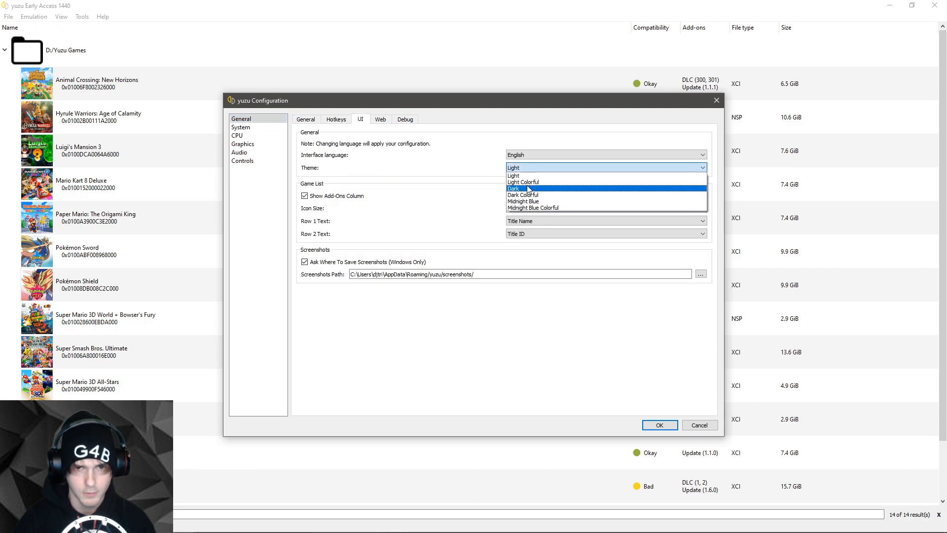
pyautogui.click(34, 16)
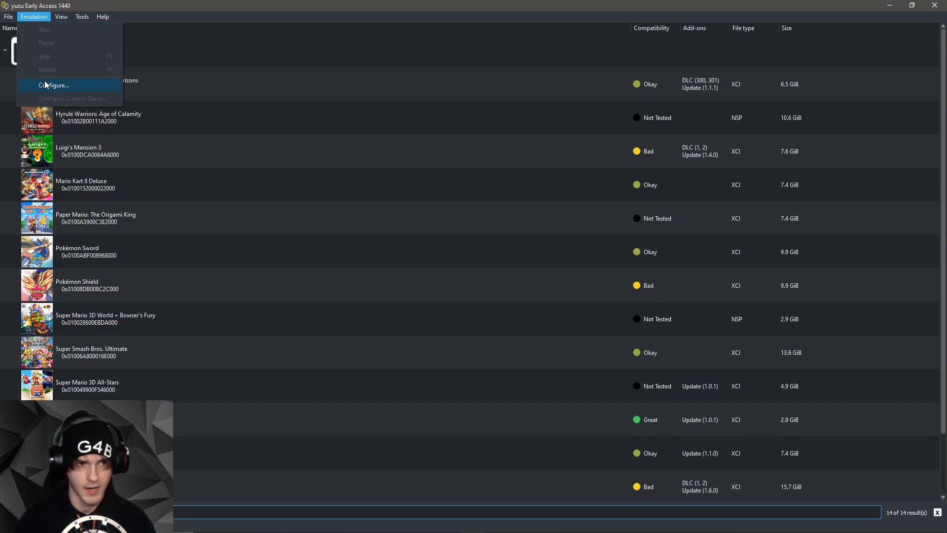
# Reopen the configuration and view System settings: English language, USA region.
pyautogui.click(54, 84)
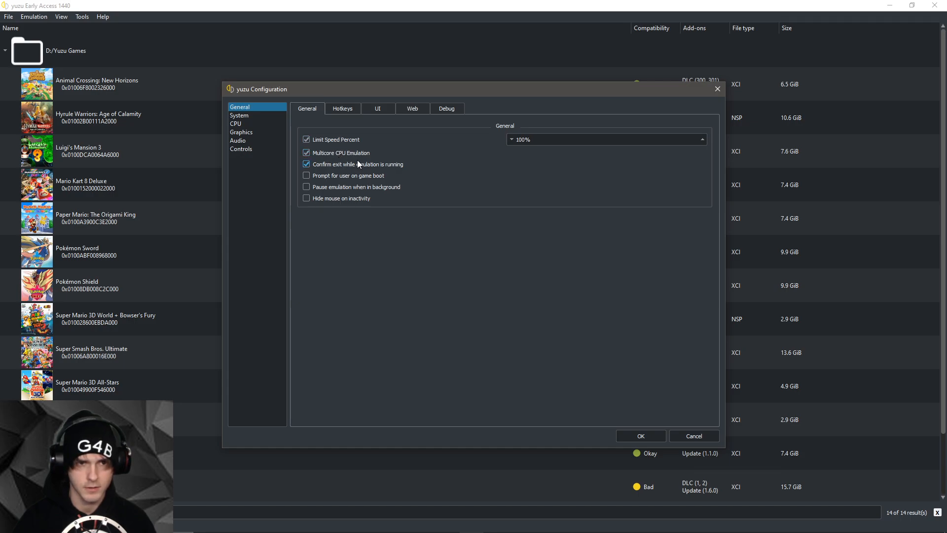
pyautogui.moveTo(412, 108)
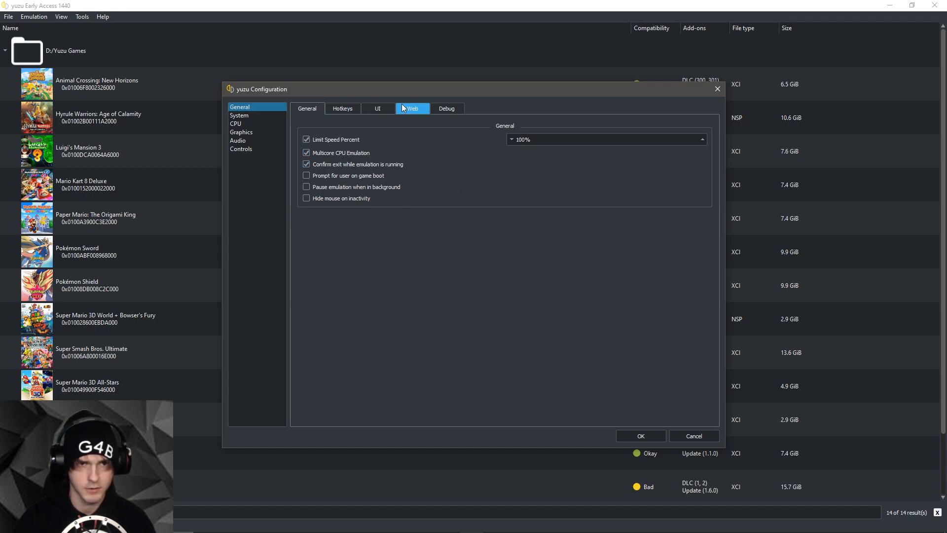
pyautogui.click(238, 115)
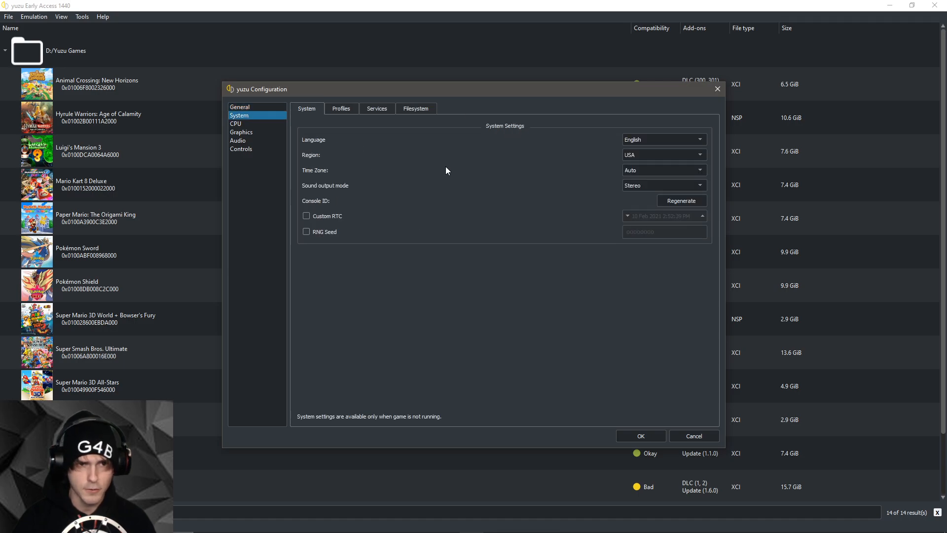
pyautogui.moveTo(499, 178)
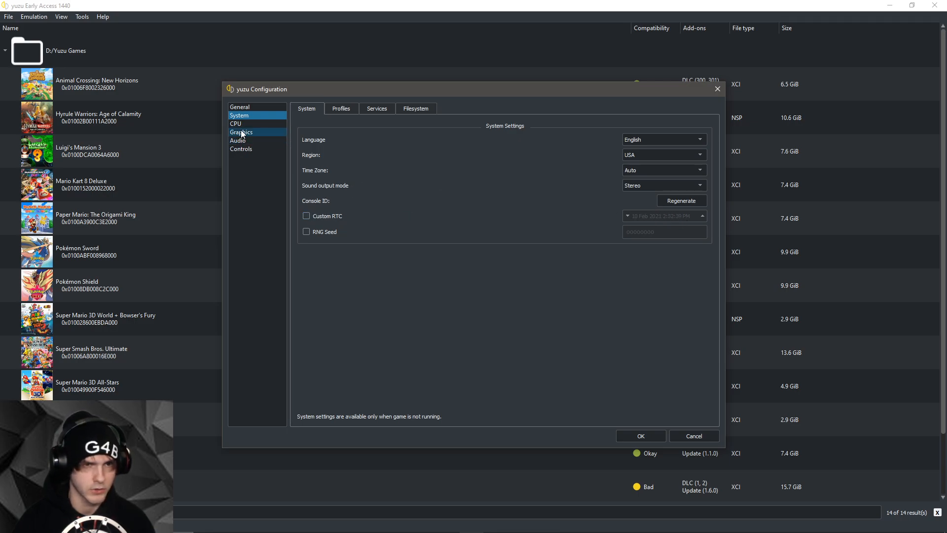
# Set CPU accuracy to Unsafe on the CPU settings page.
pyautogui.click(236, 123)
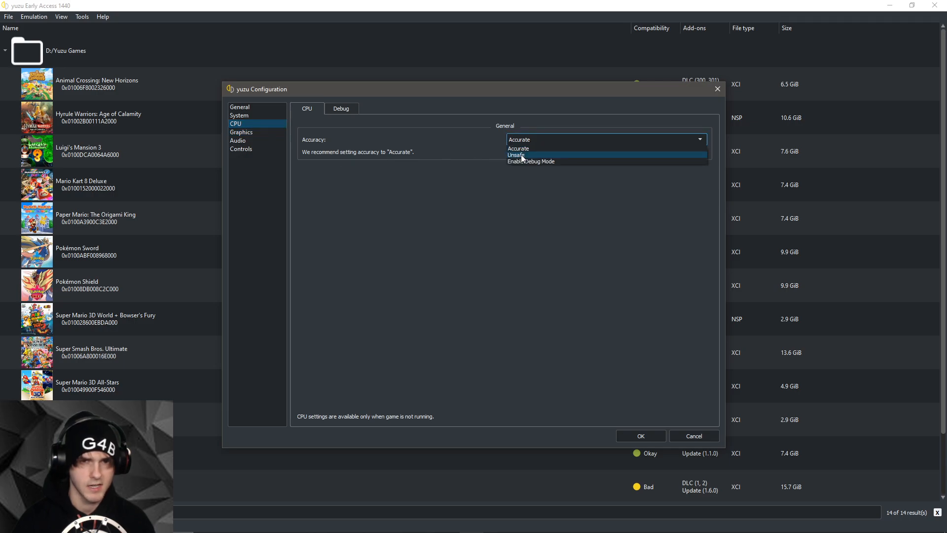
pyautogui.click(517, 156)
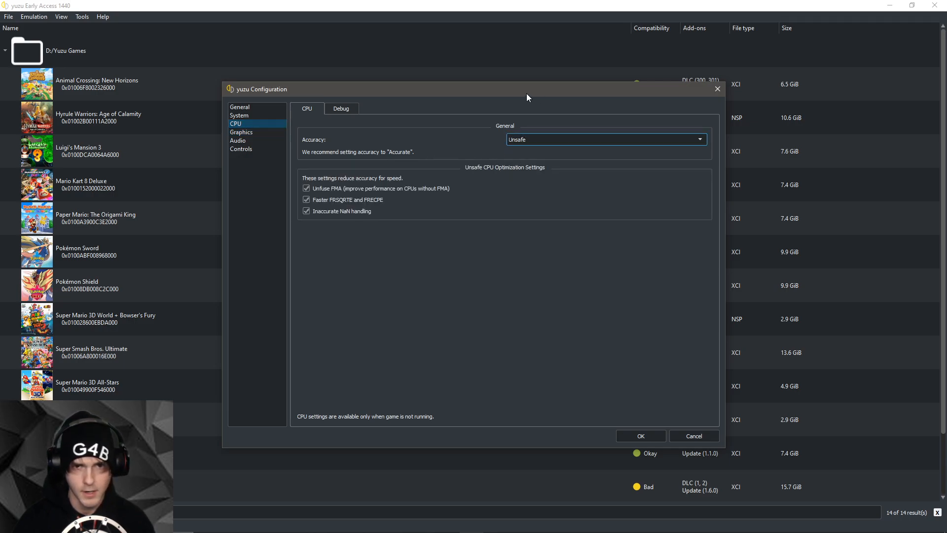
pyautogui.moveTo(384, 176)
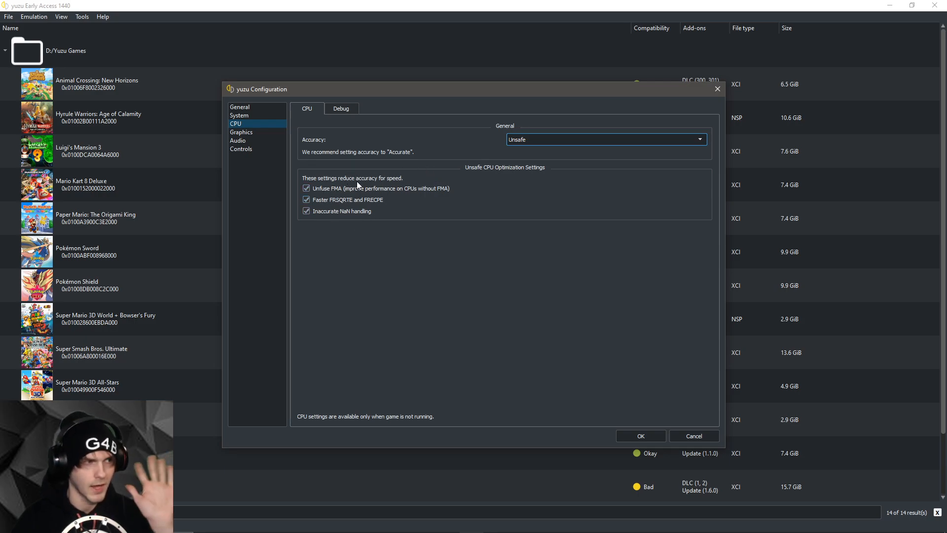
# On the Graphics page, switch the API to Vulkan, then back to OpenGL.
pyautogui.click(241, 131)
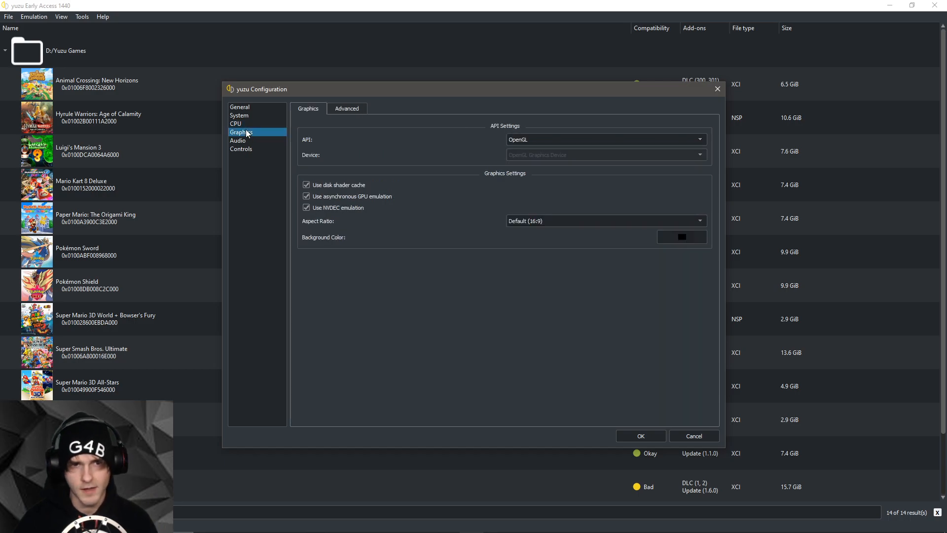
pyautogui.click(604, 140)
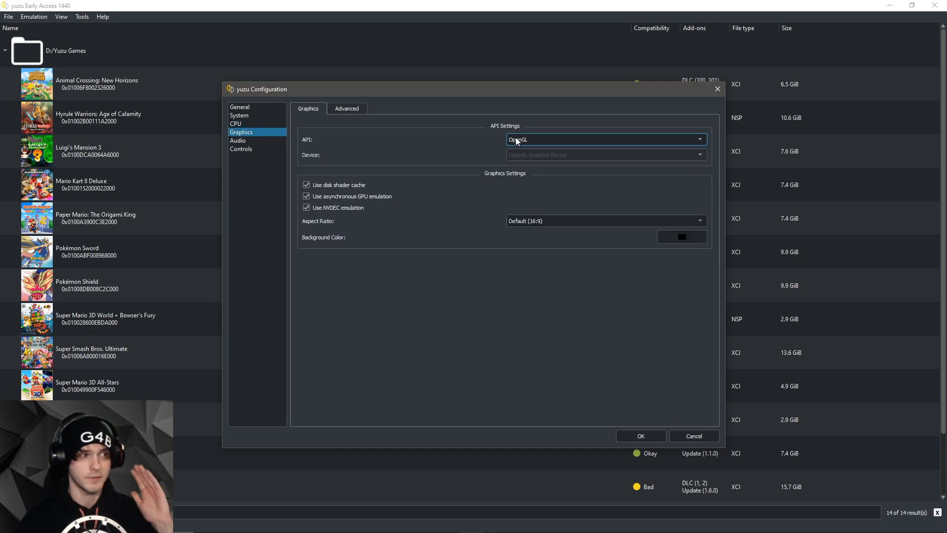
pyautogui.click(604, 140)
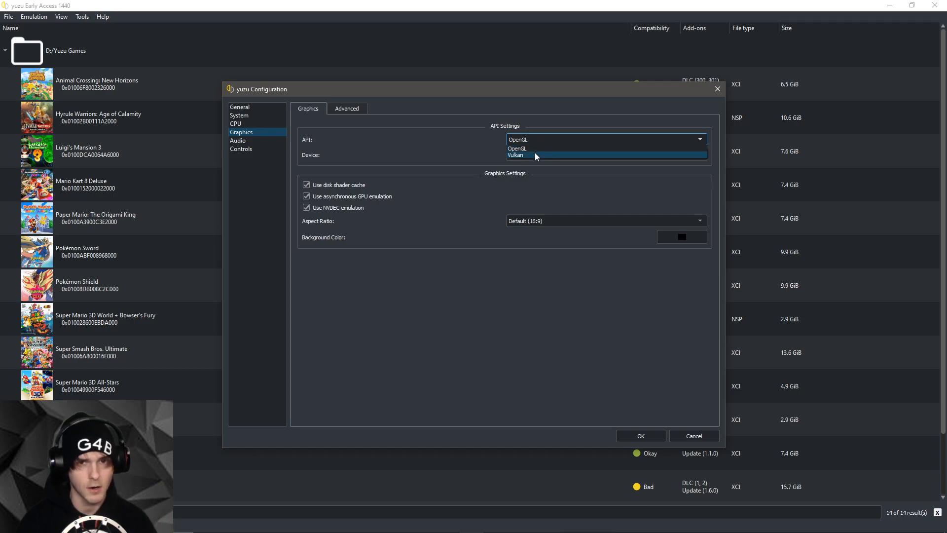
pyautogui.click(515, 155)
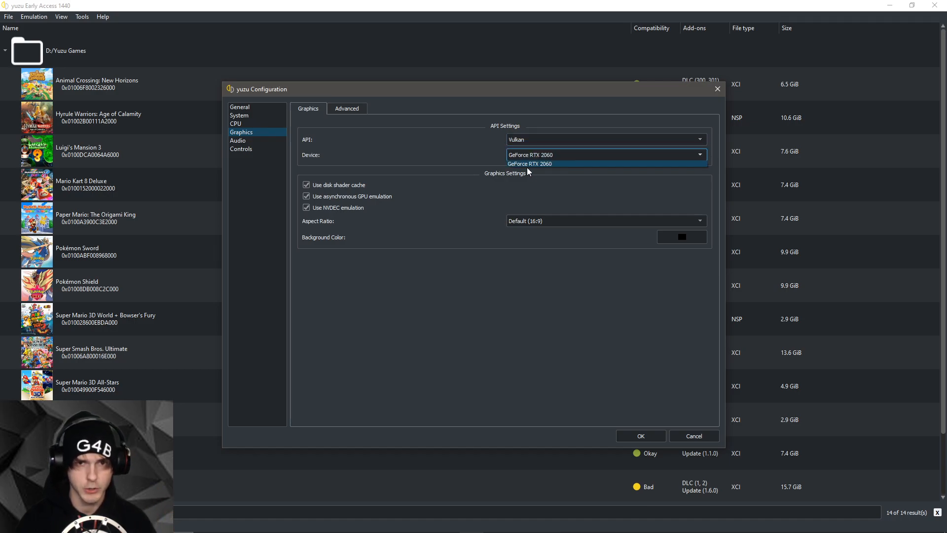
pyautogui.click(604, 139)
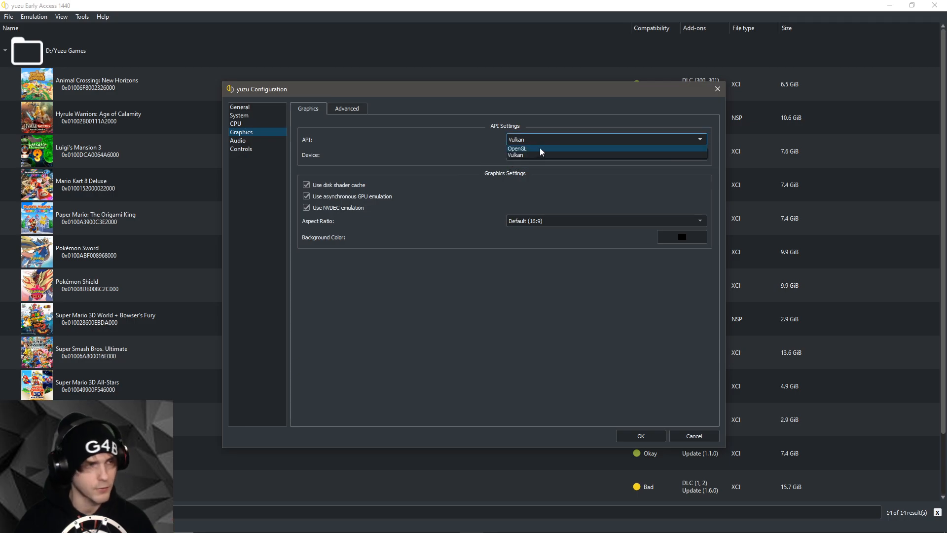
pyautogui.click(516, 148)
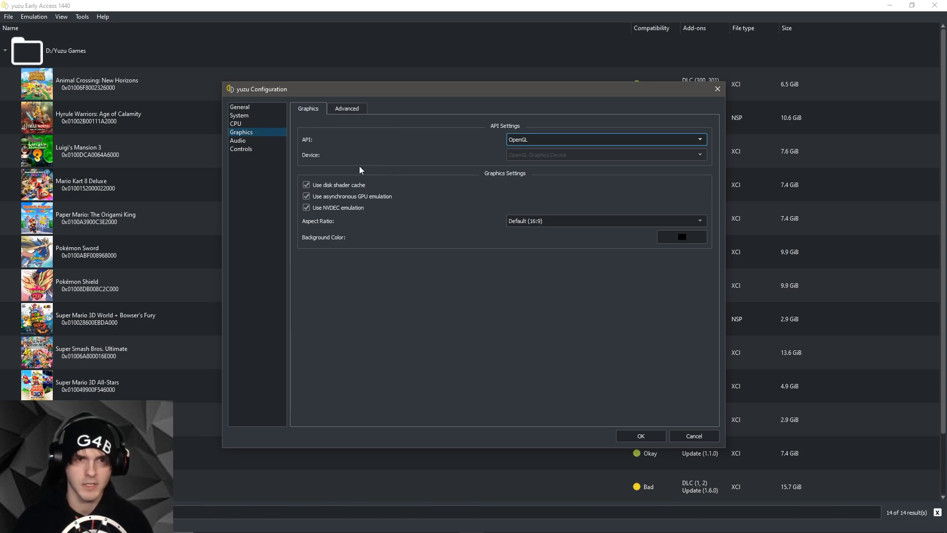
pyautogui.click(307, 196)
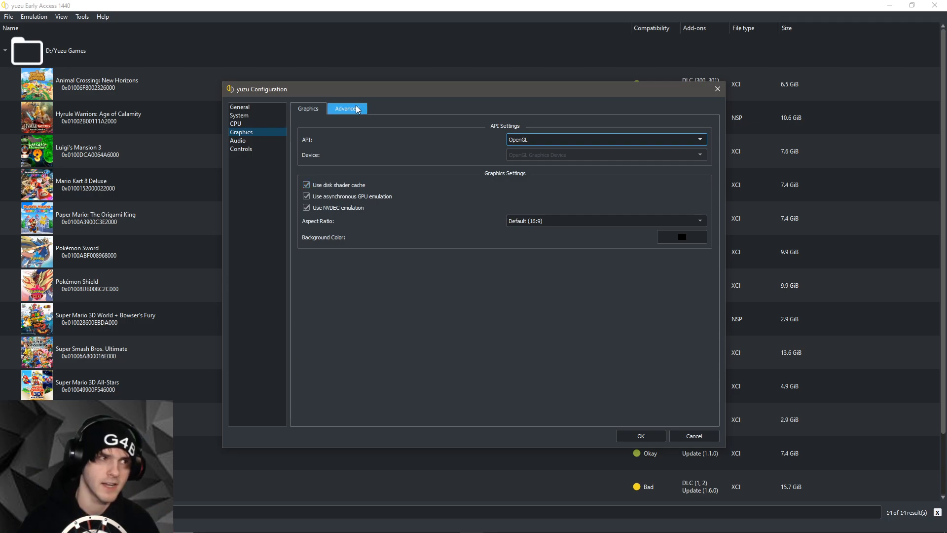
# In advanced graphics, enable asynchronous shader building, set 16x anisotropic filtering, and check accuracy level.
pyautogui.click(346, 108)
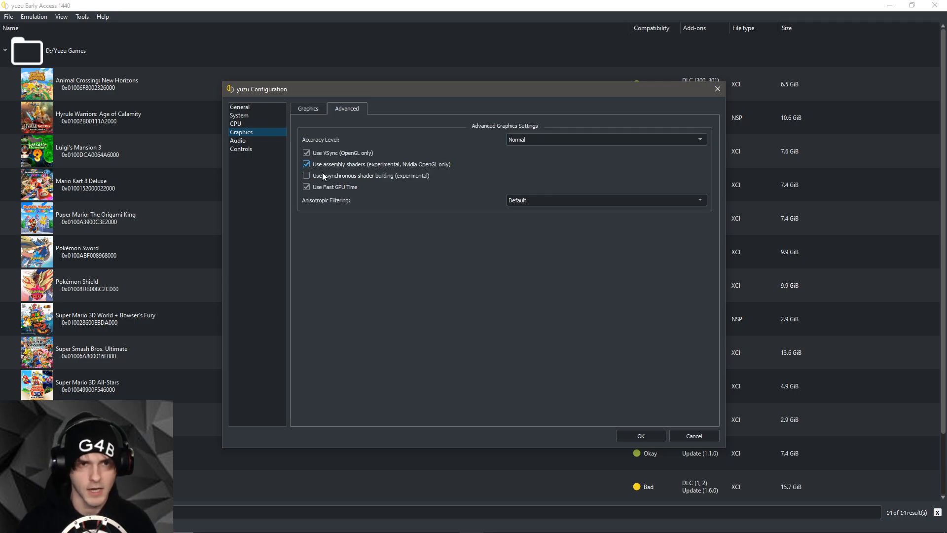
pyautogui.click(603, 200)
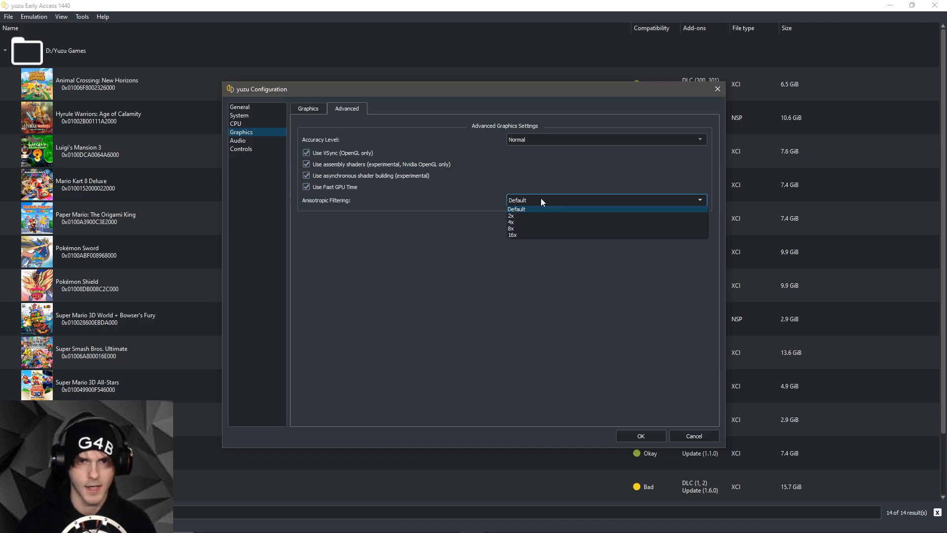
pyautogui.click(512, 234)
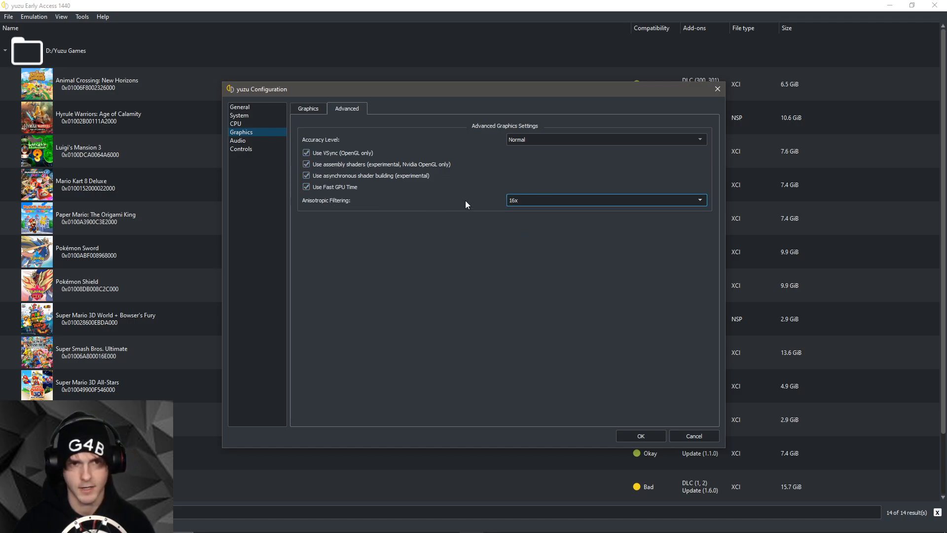
pyautogui.click(604, 200)
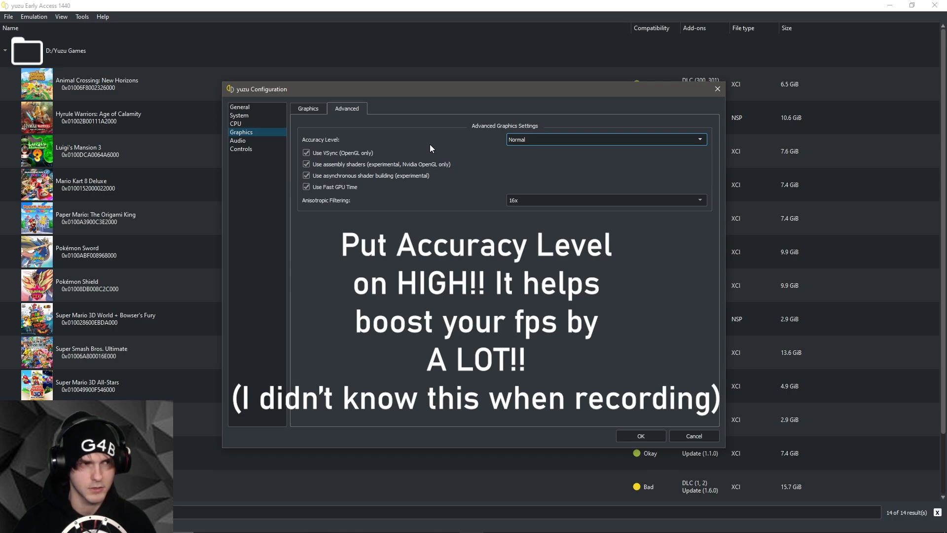
pyautogui.click(604, 140)
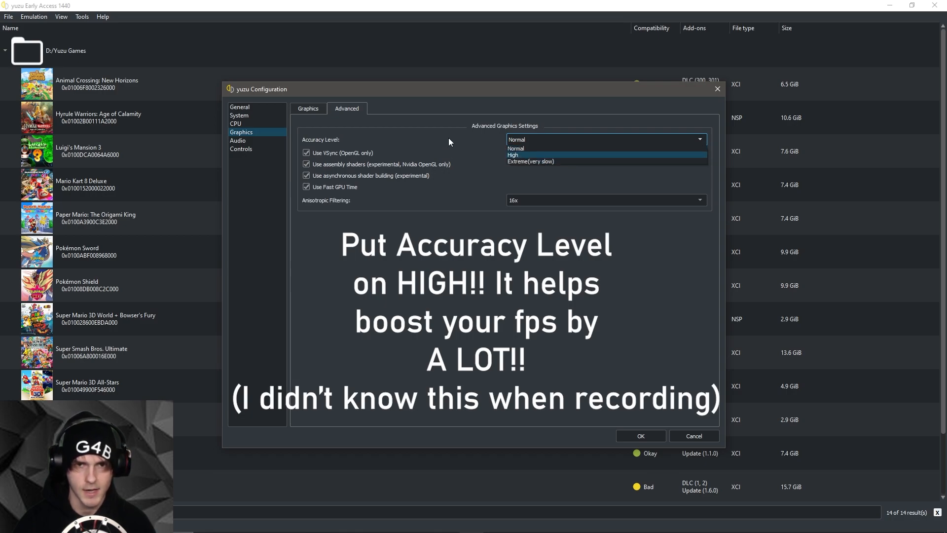
pyautogui.click(238, 140)
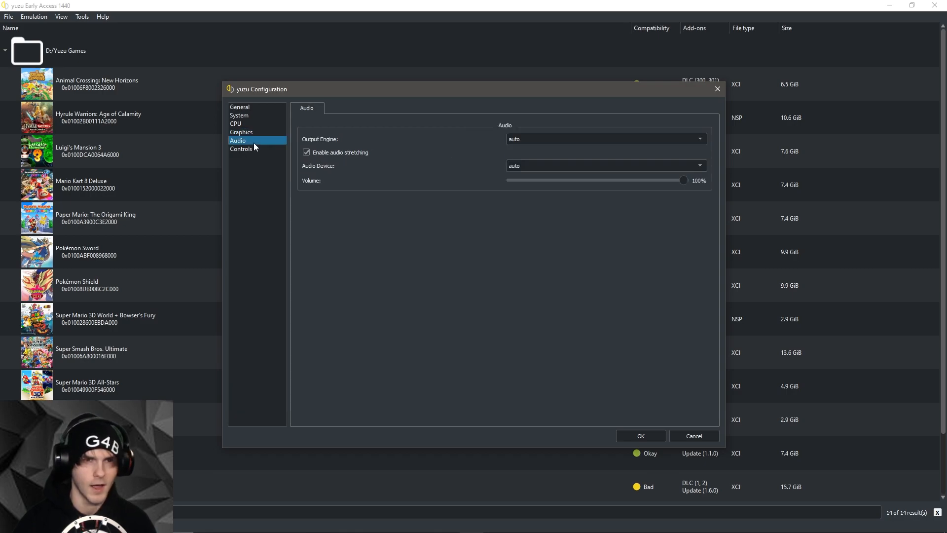
# Lower audio volume to 90% and turn off audio stretching, keeping engine and device on auto.
pyautogui.moveTo(683, 180); pyautogui.dragTo(667, 180)
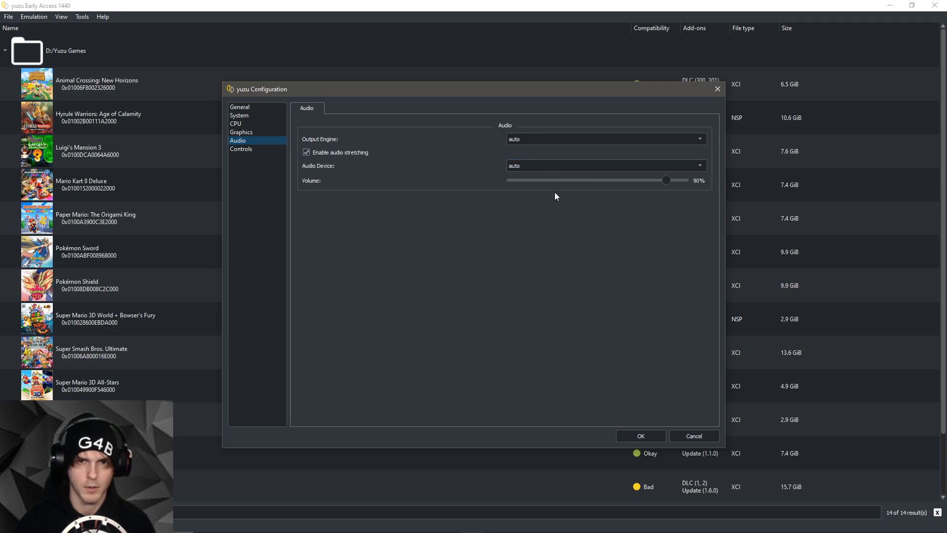
pyautogui.click(605, 166)
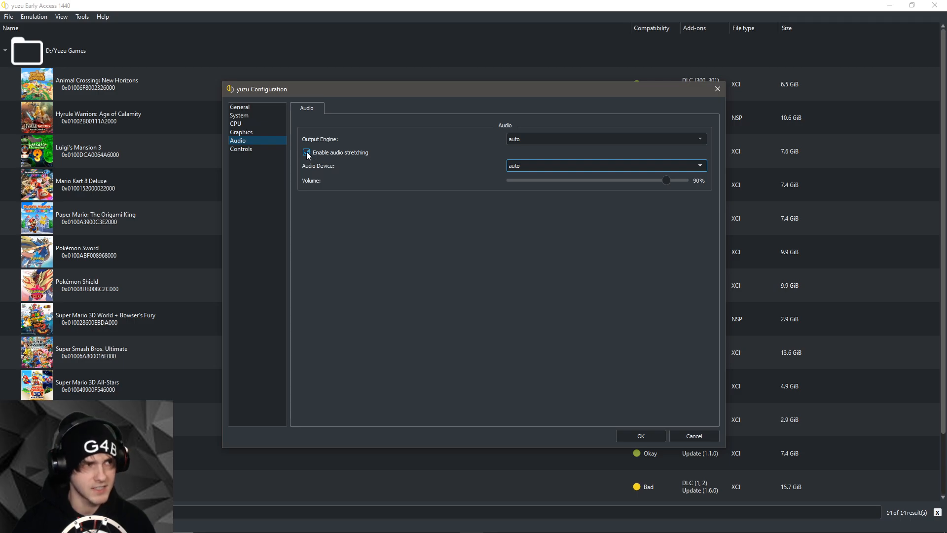
pyautogui.click(306, 152)
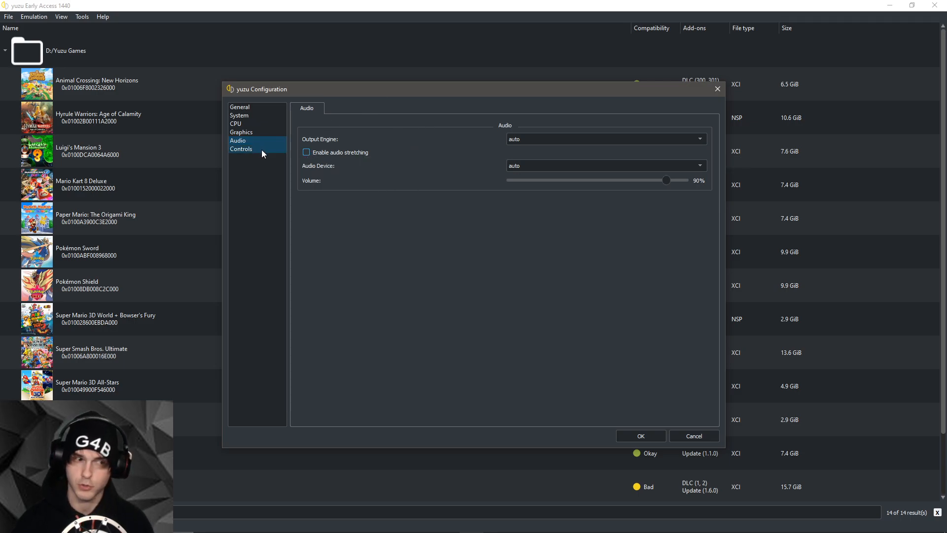
# In Controls, set player 1's input device to XInput Controller 0.
pyautogui.click(241, 149)
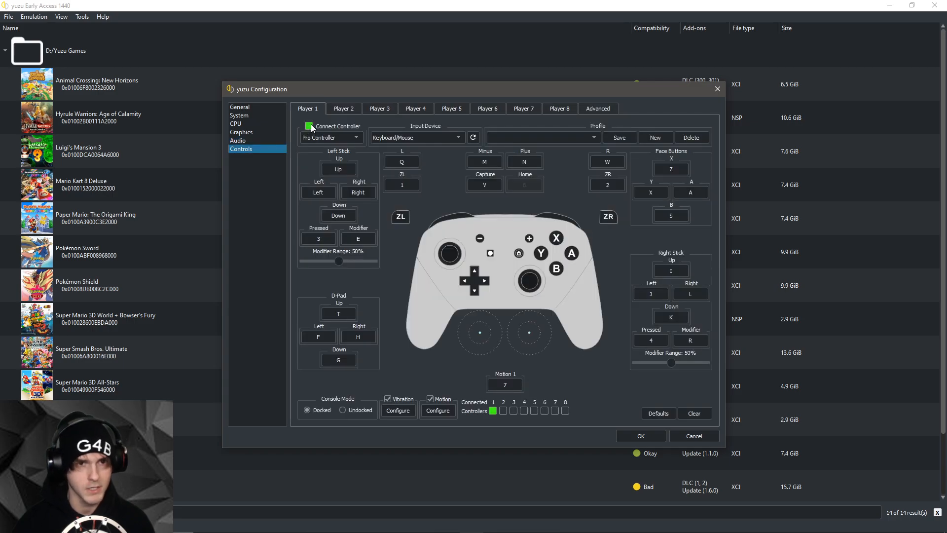
pyautogui.click(309, 126)
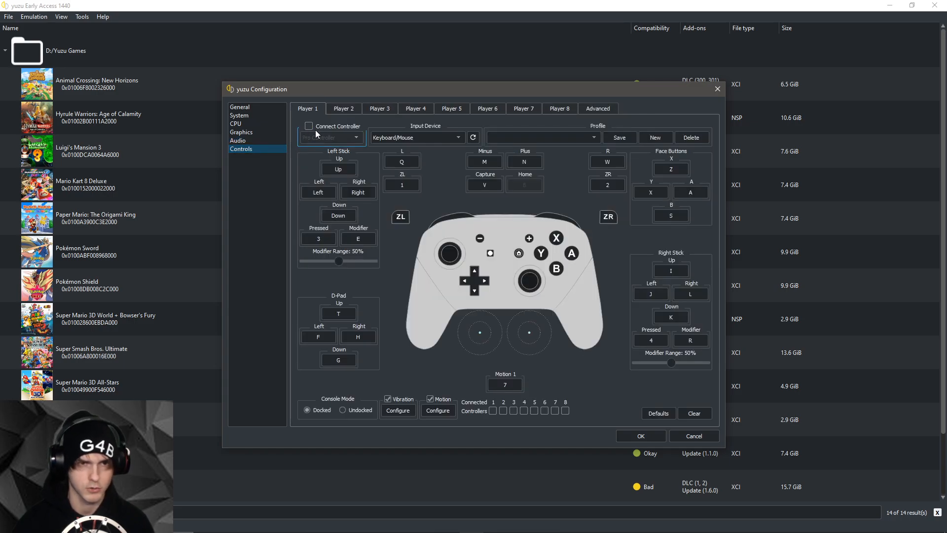
pyautogui.click(308, 126)
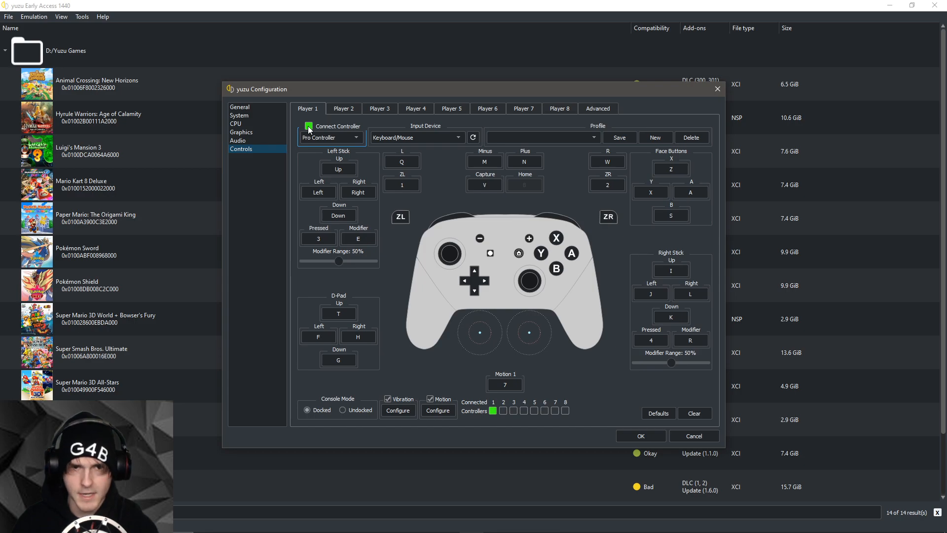
pyautogui.click(416, 137)
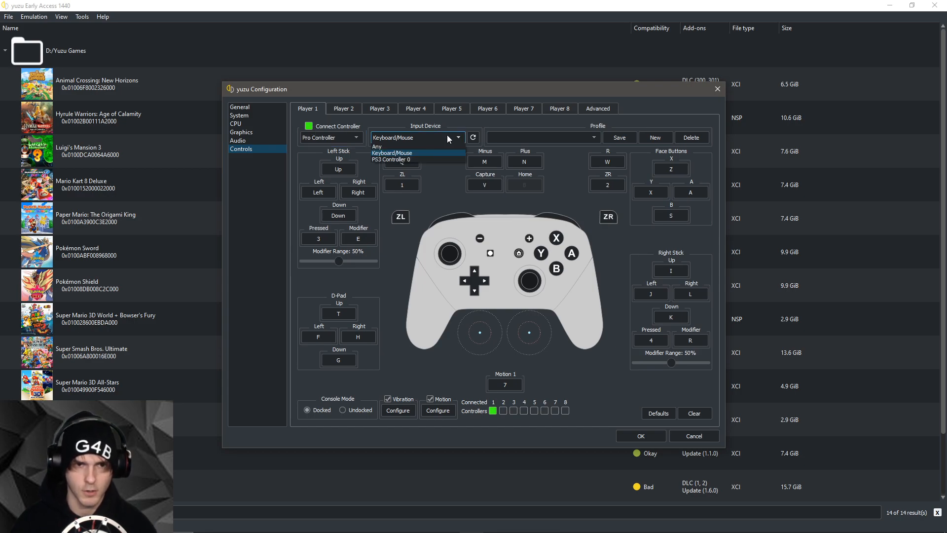
pyautogui.click(392, 153)
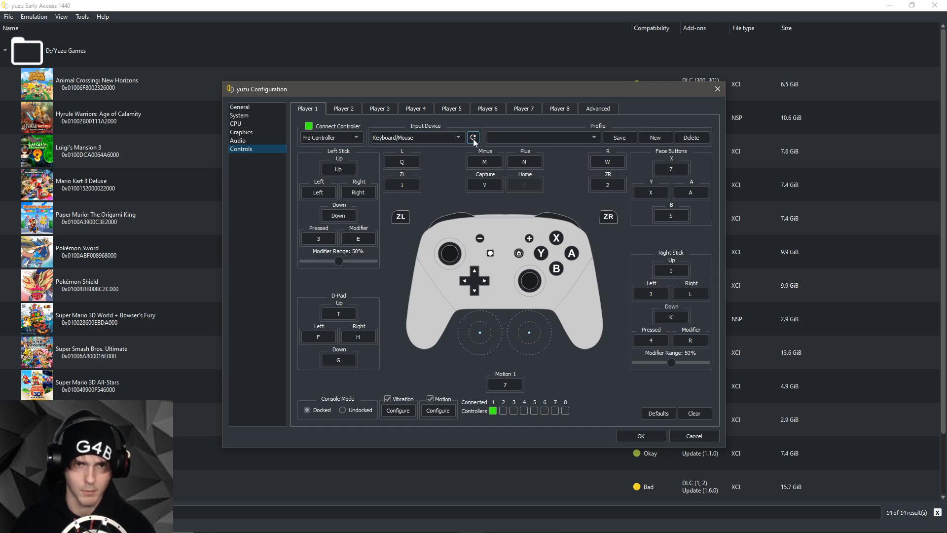
pyautogui.click(416, 137)
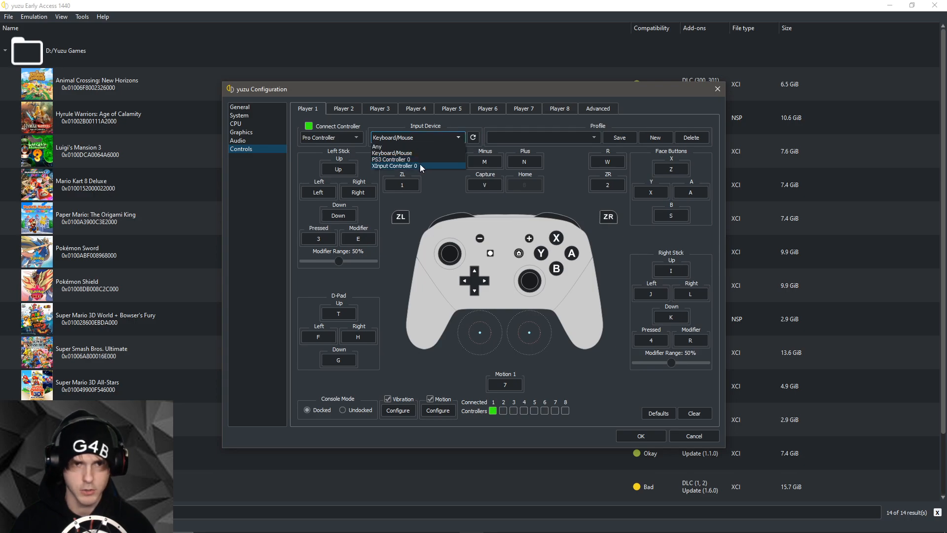
pyautogui.click(393, 165)
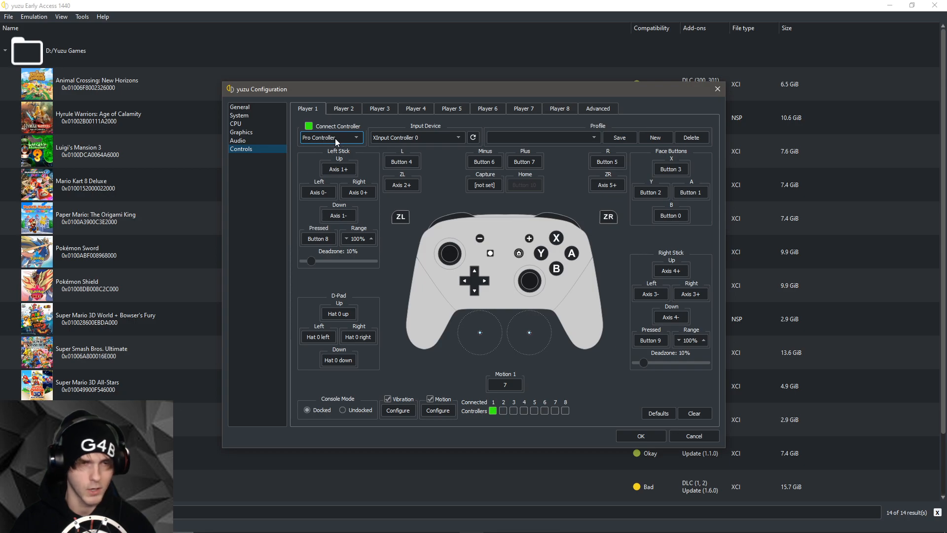
# Switch player 1 to Dual Joycons, review the Vibration and Motion dialogs, and close configuration.
pyautogui.click(330, 137)
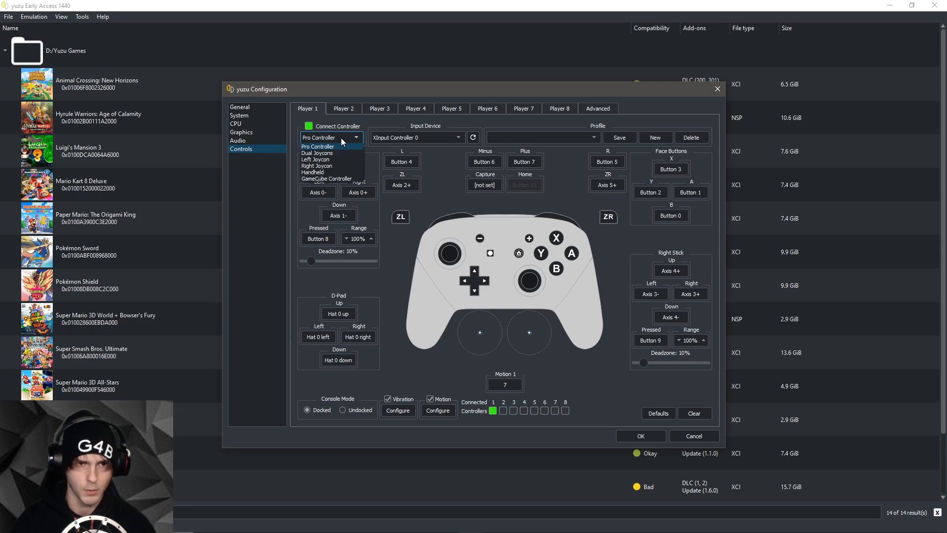
pyautogui.click(317, 153)
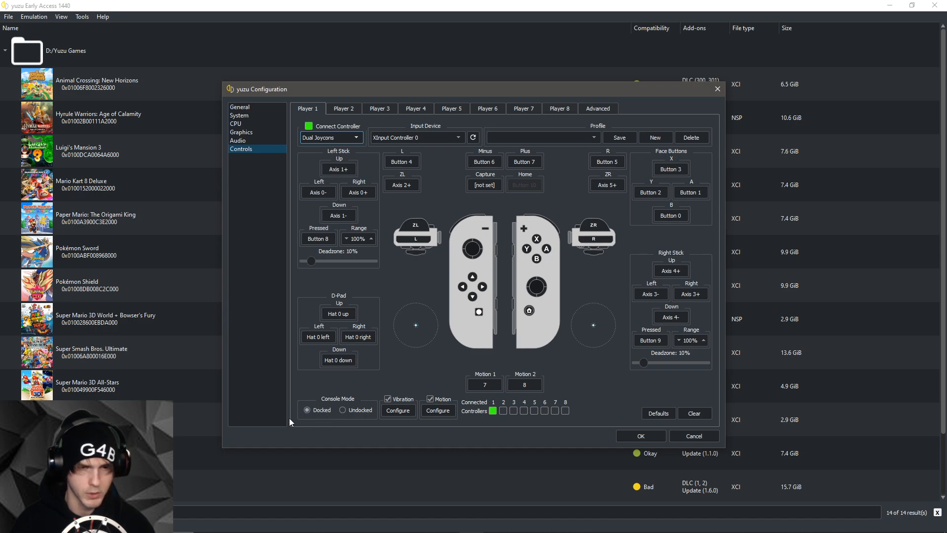
pyautogui.moveTo(423, 320)
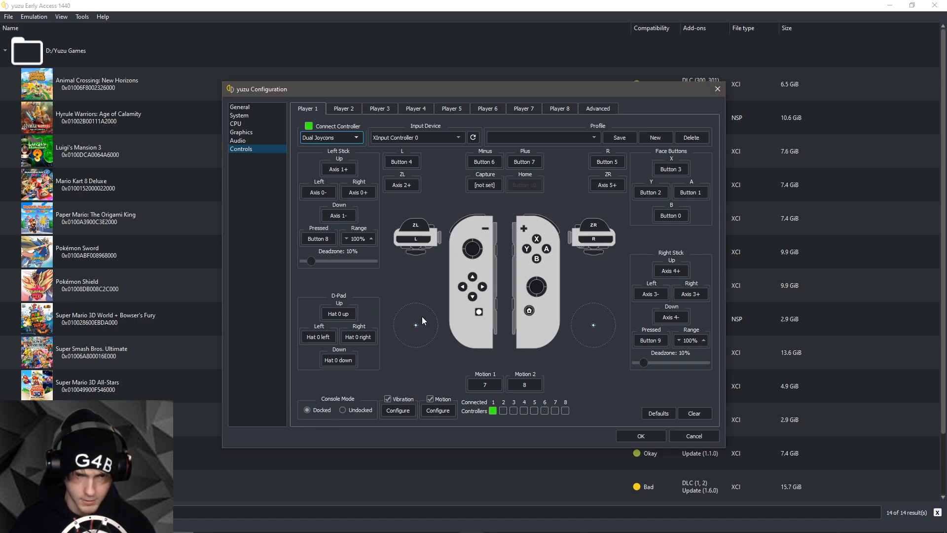
pyautogui.click(397, 410)
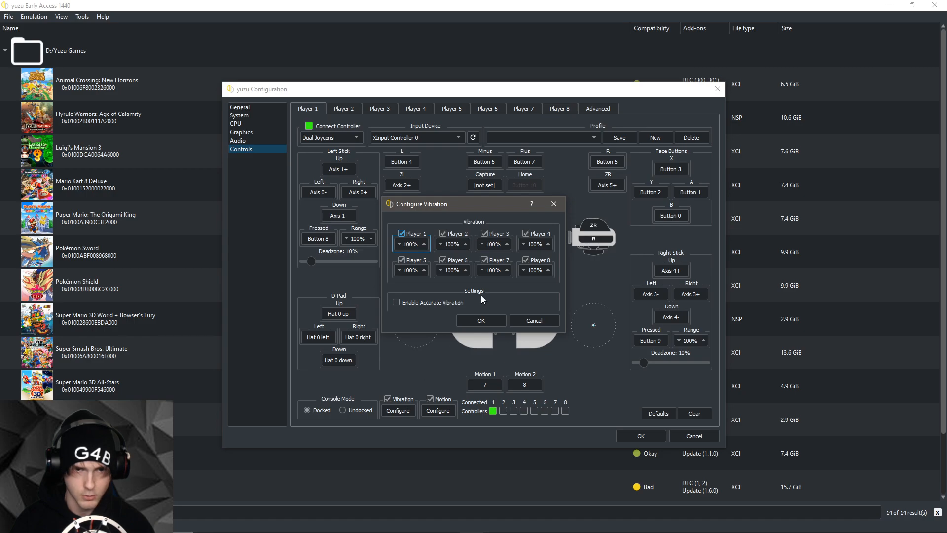
pyautogui.click(480, 321)
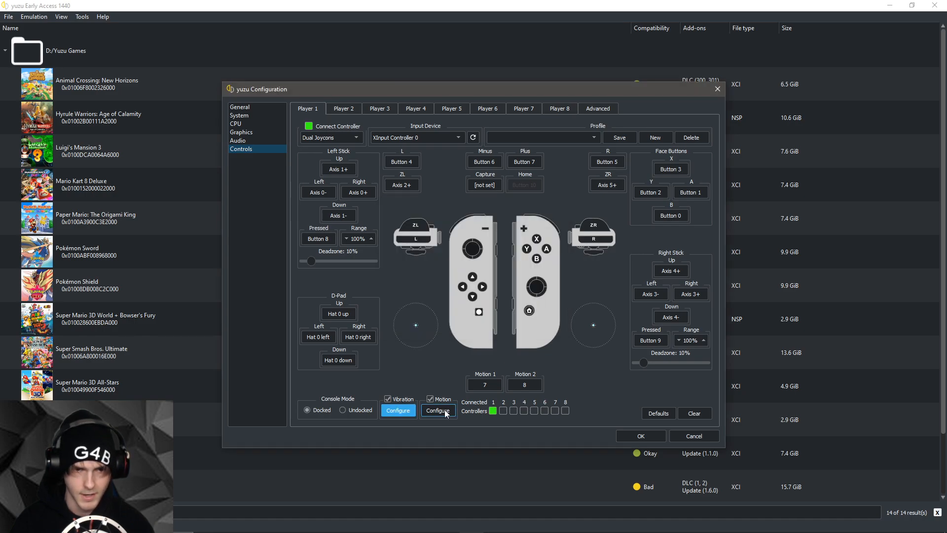
pyautogui.click(437, 410)
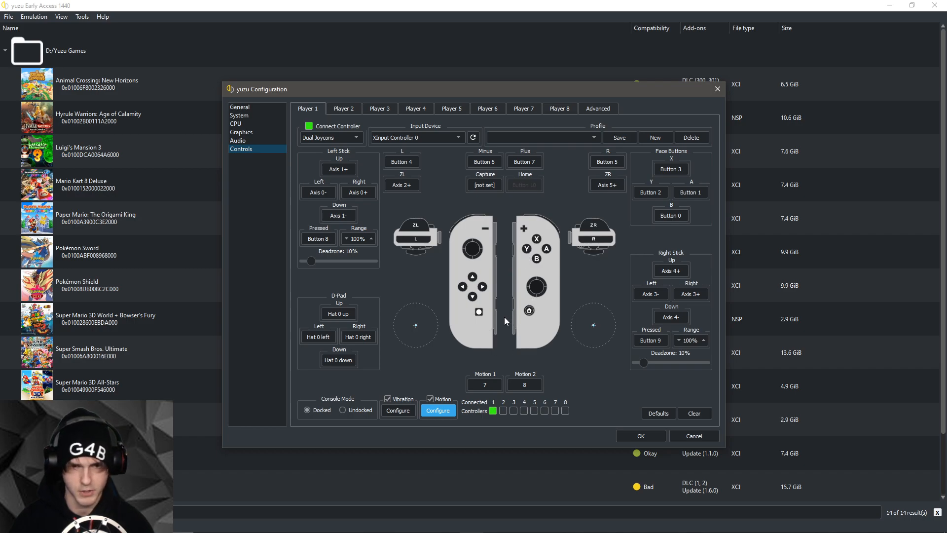
pyautogui.moveTo(426, 357)
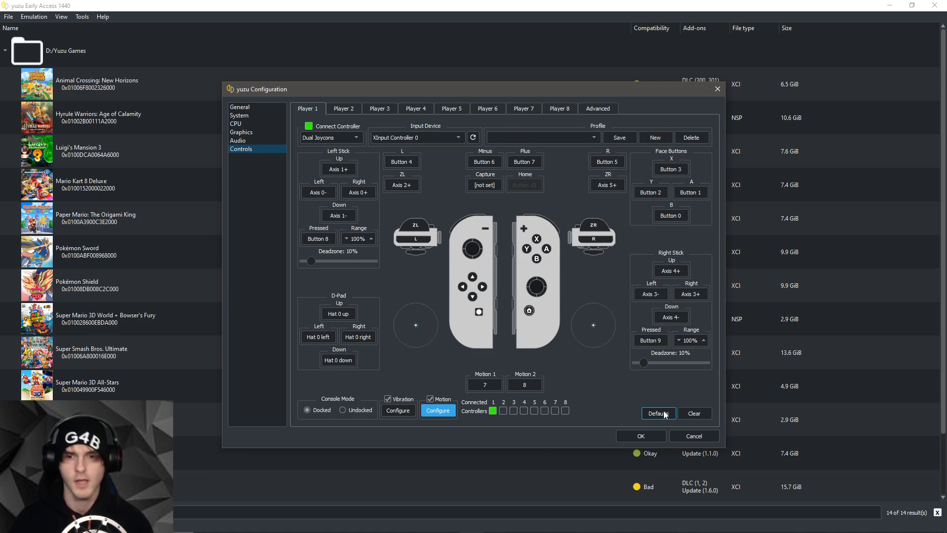
pyautogui.click(692, 436)
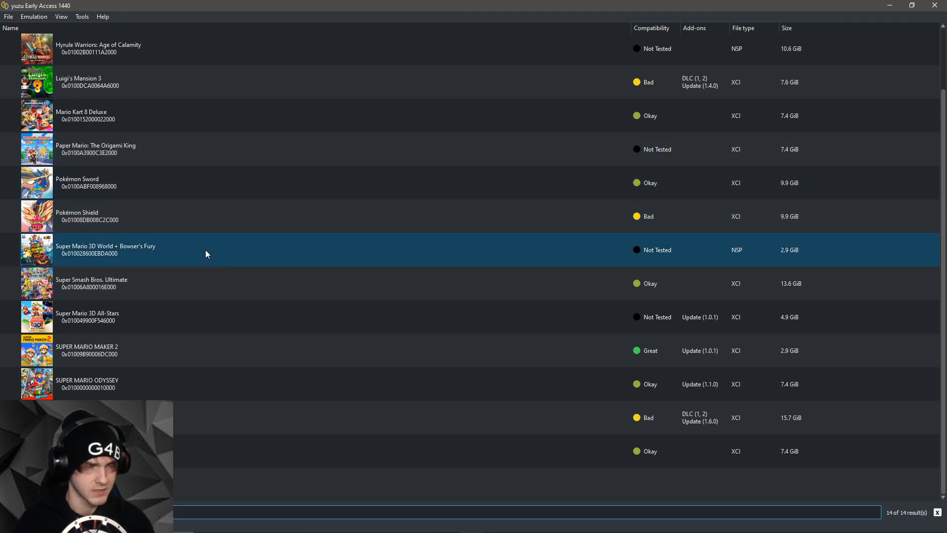
# Open Super Mario 3D World + Bowser's Fury's transferable shader cache folder from its context menu.
pyautogui.rightClick(106, 249)
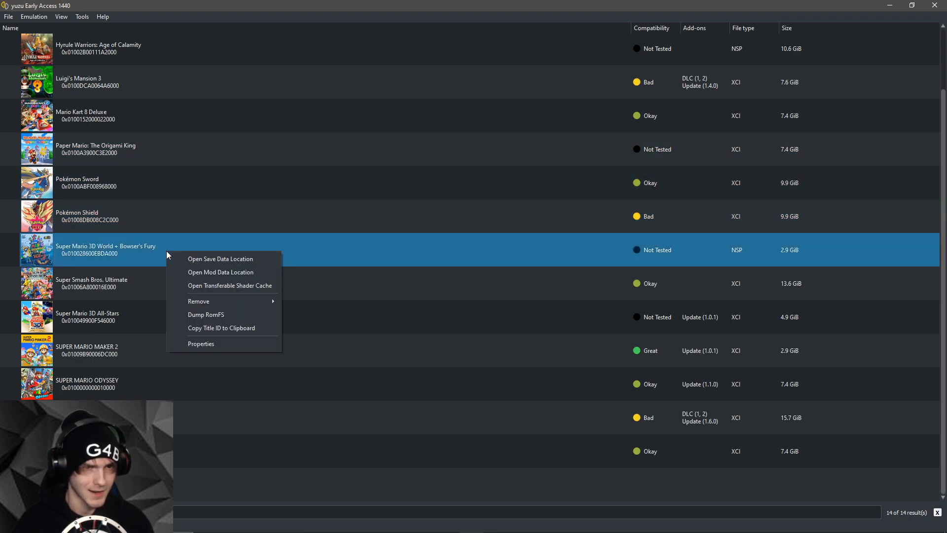
pyautogui.moveTo(230, 285)
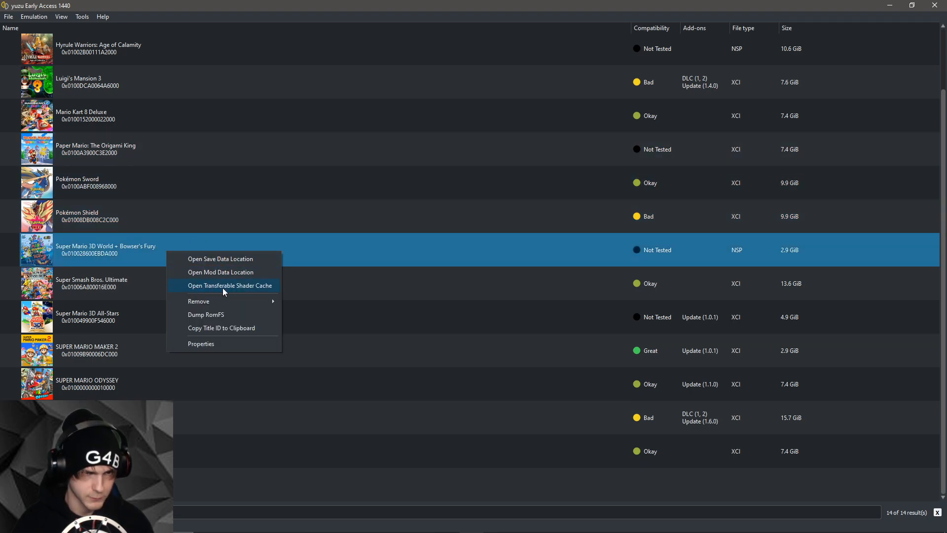
pyautogui.click(229, 285)
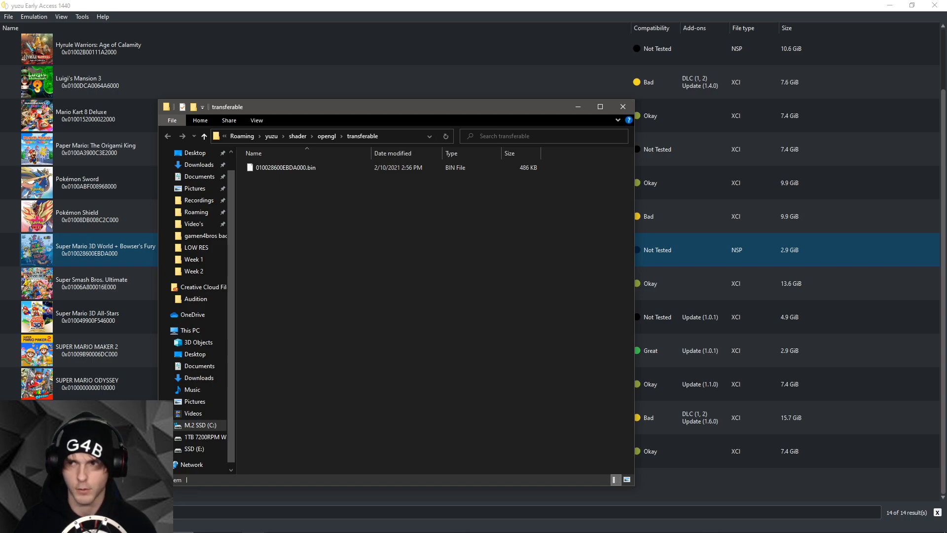
pyautogui.moveTo(425, 254)
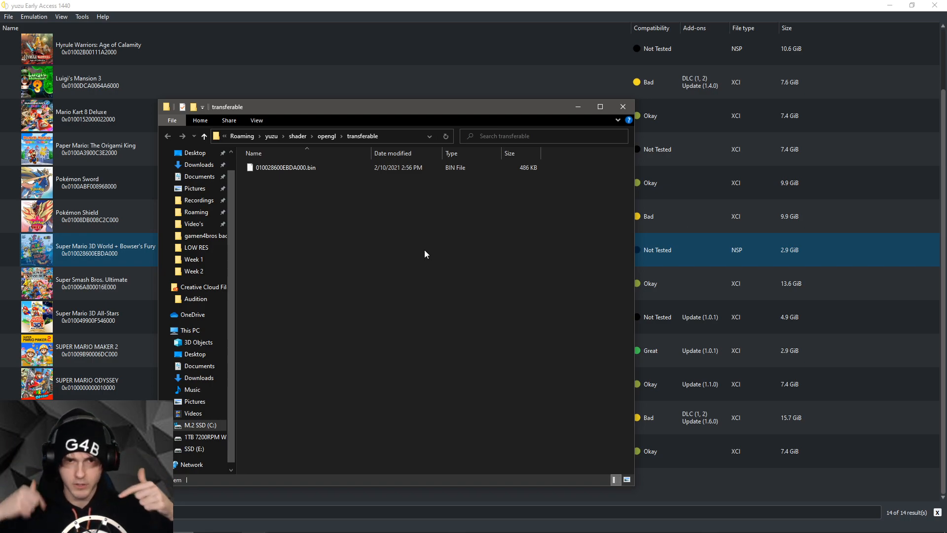
pyautogui.moveTo(295, 186)
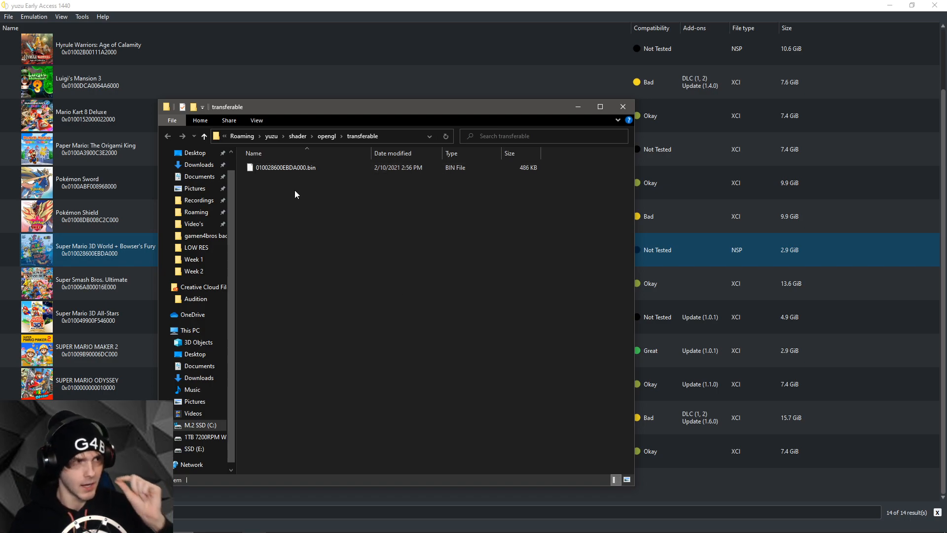
# Select 010028600EBDA000.bin, the 485 KB cache file in the transferable folder.
pyautogui.click(285, 167)
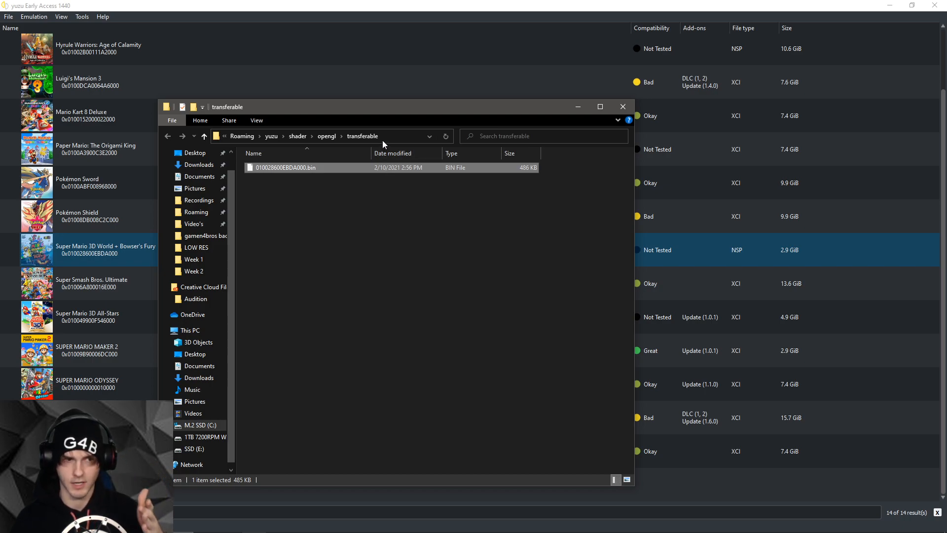
pyautogui.moveTo(450, 180)
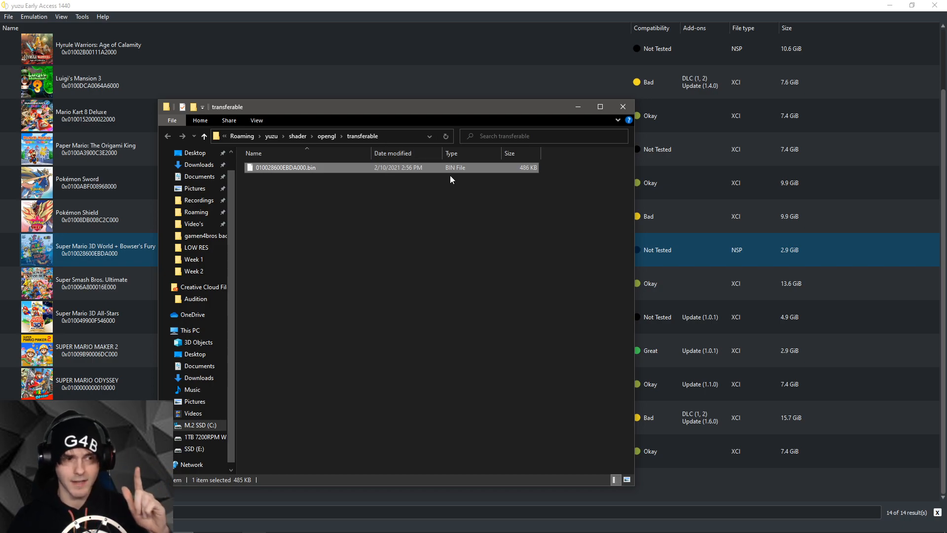